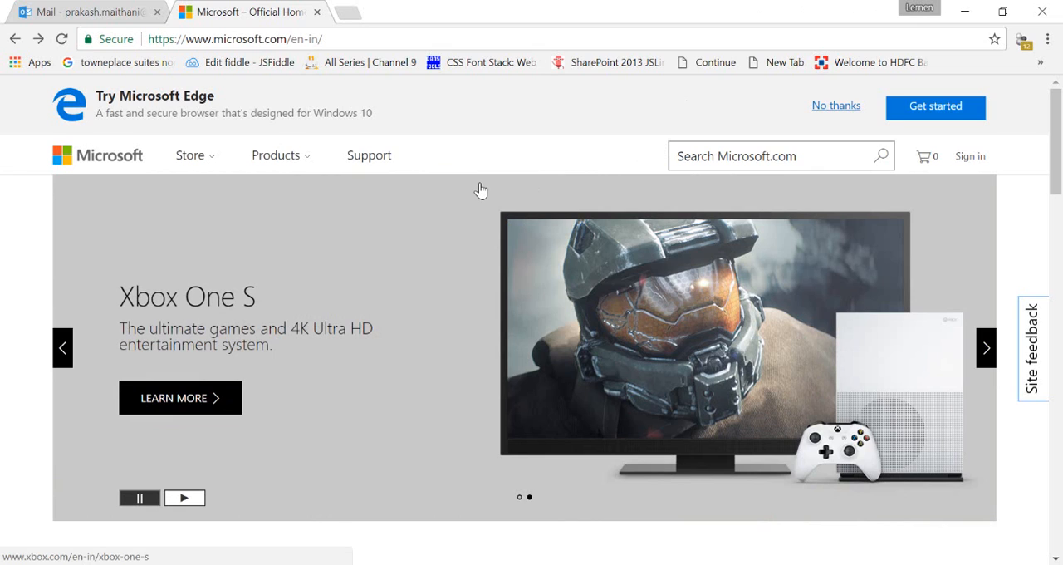
mouse_move(369, 155)
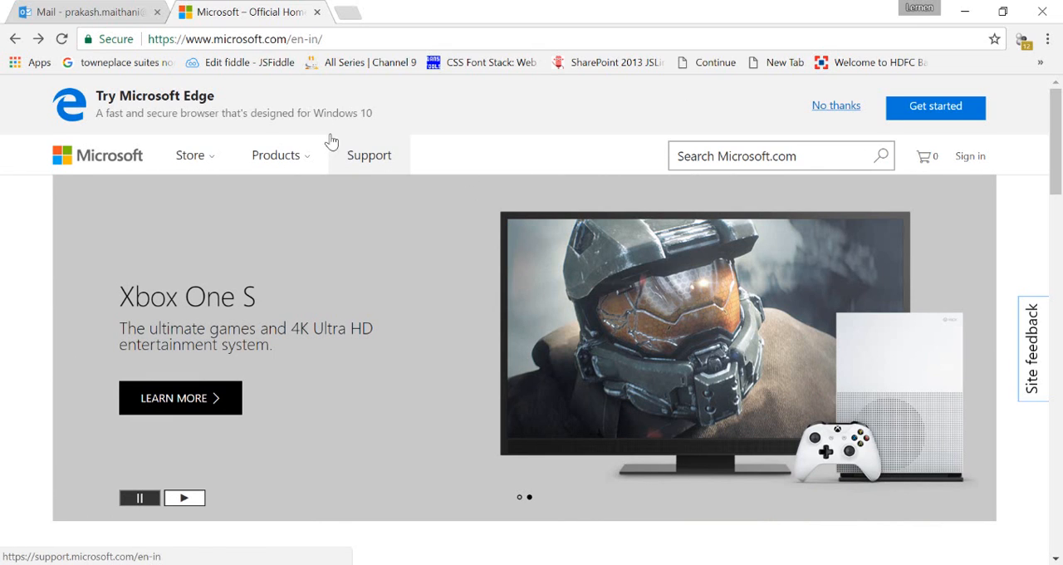
mouse_move(336, 159)
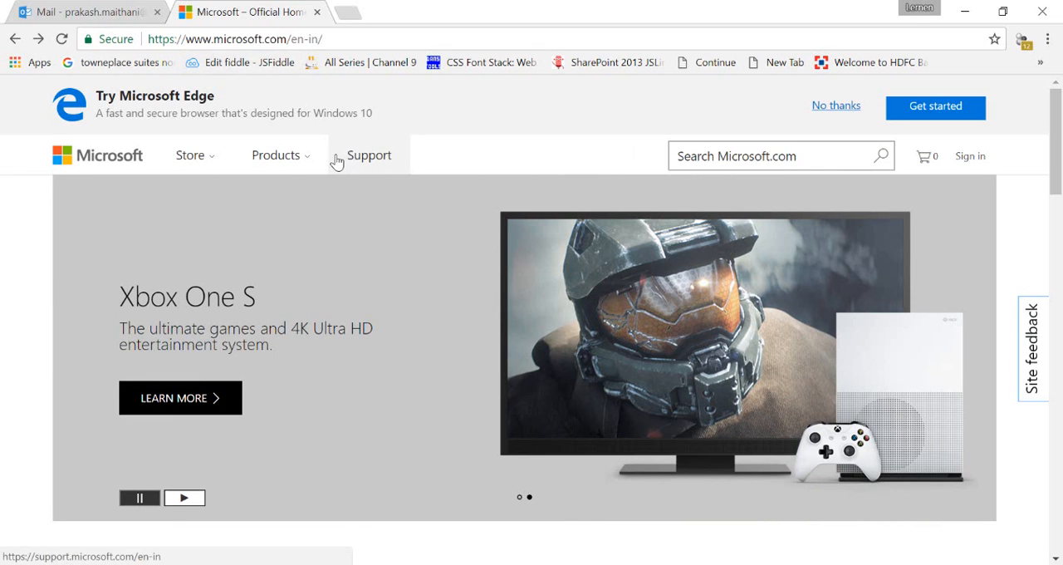
Open Office for Business from the Products menu and view its plans and pricing
left_click(276, 156)
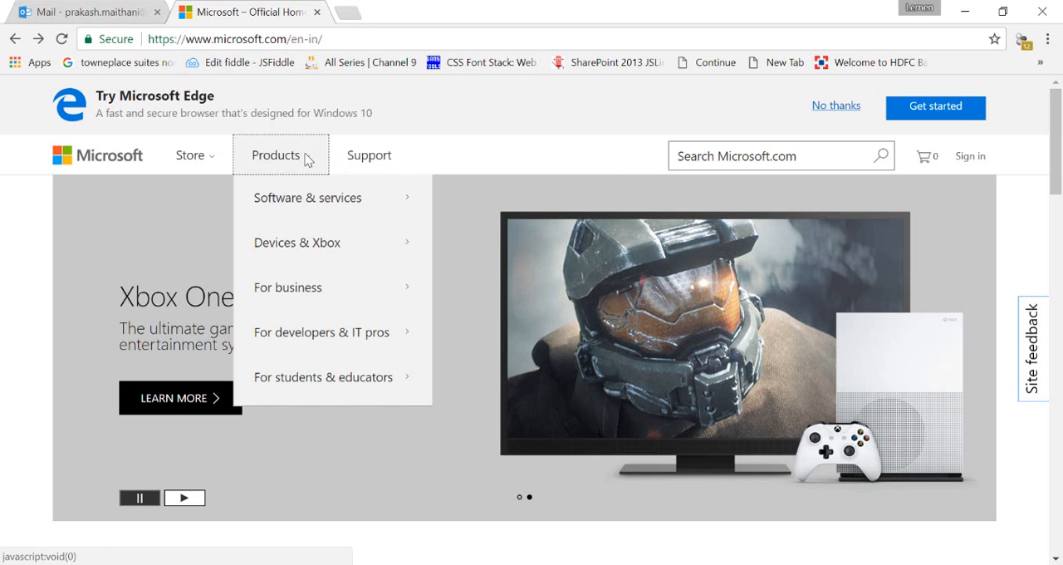
mouse_move(288, 287)
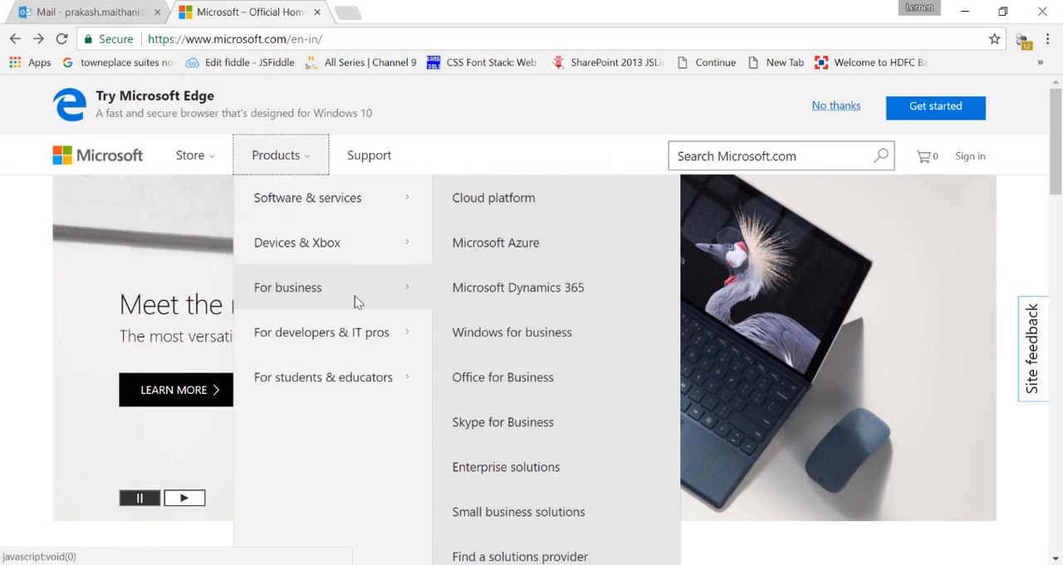
mouse_move(502, 376)
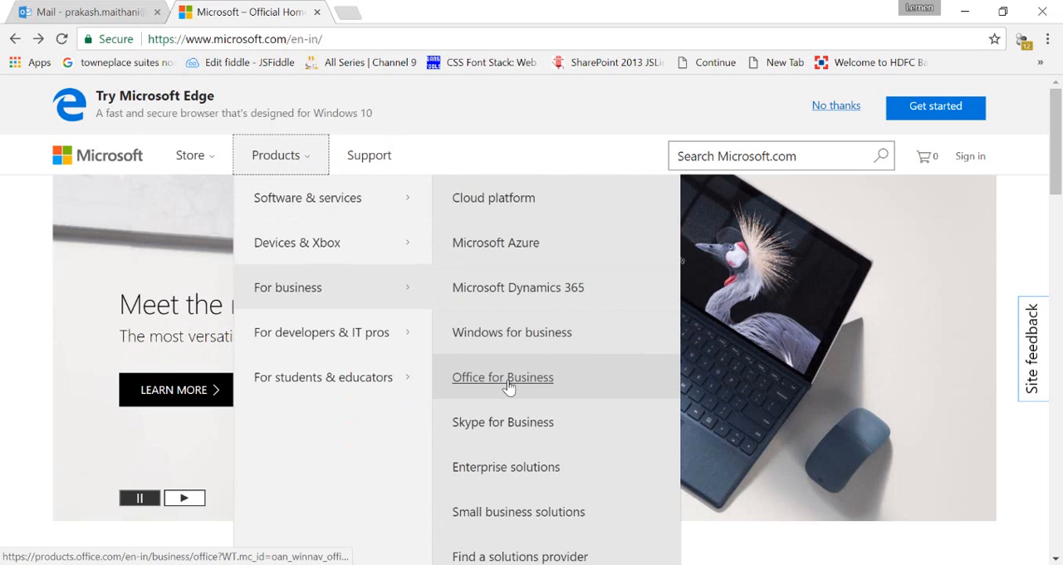
left_click(502, 376)
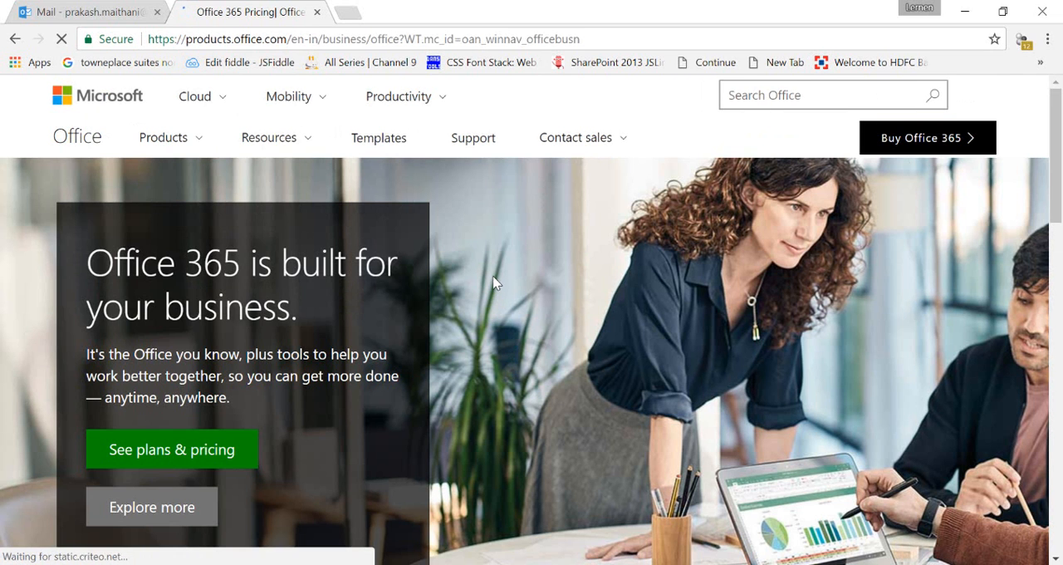
scroll("down", 3)
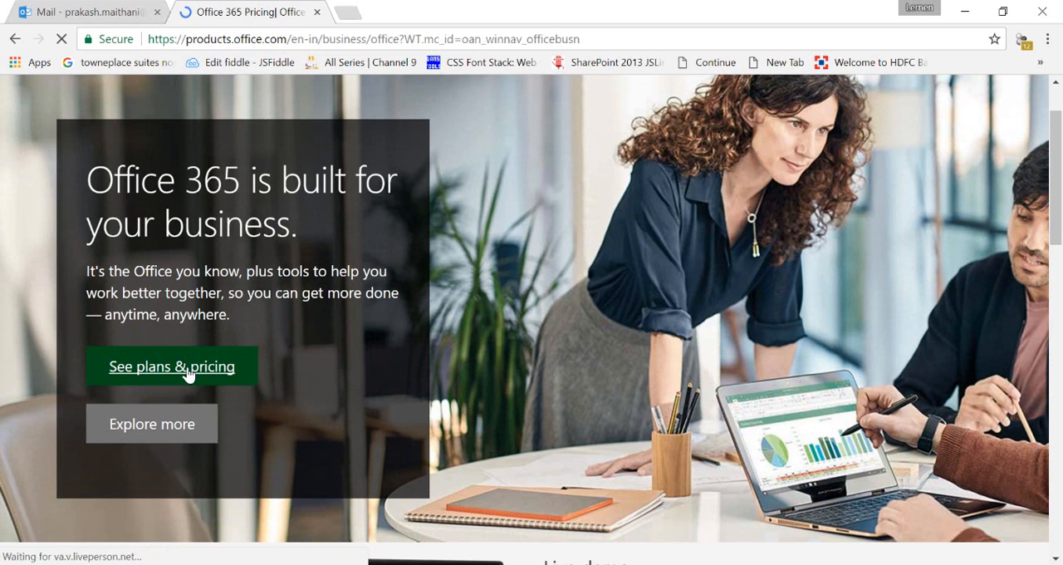
left_click(172, 366)
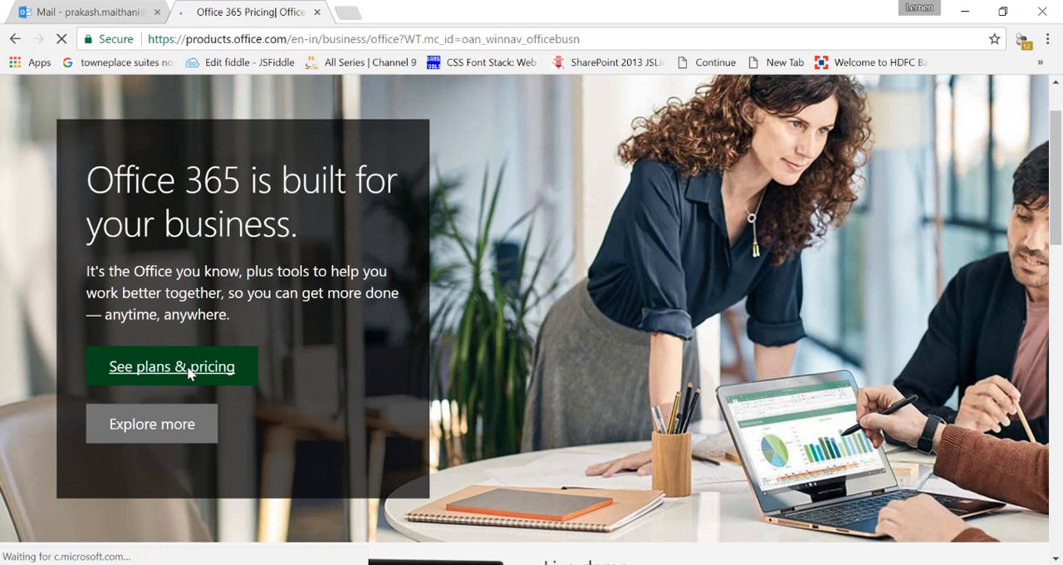
left_click(172, 367)
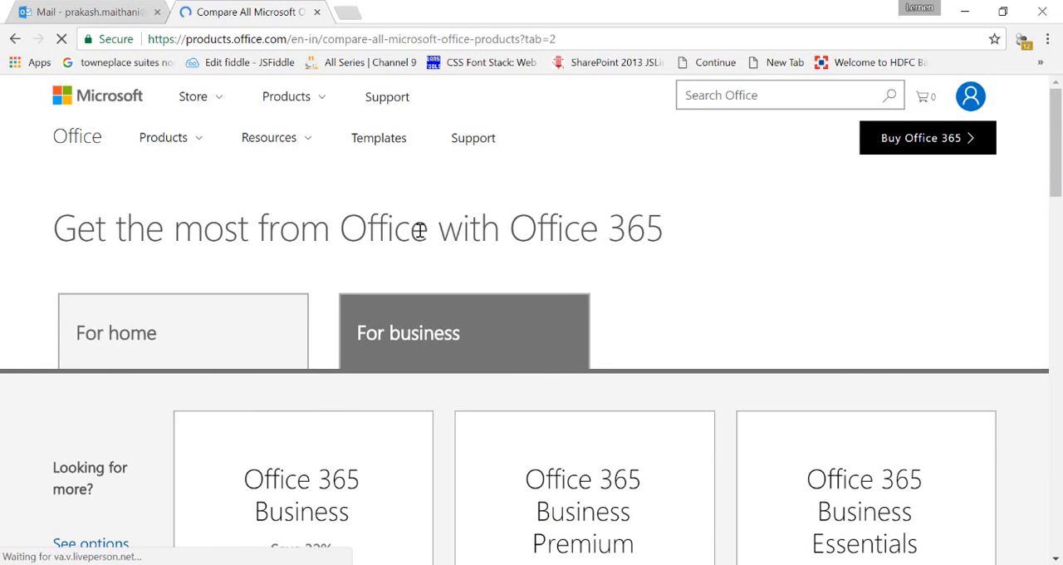
Review the Business, Business Premium and Essentials plans, then start the Business Premium free trial
scroll("down", 3)
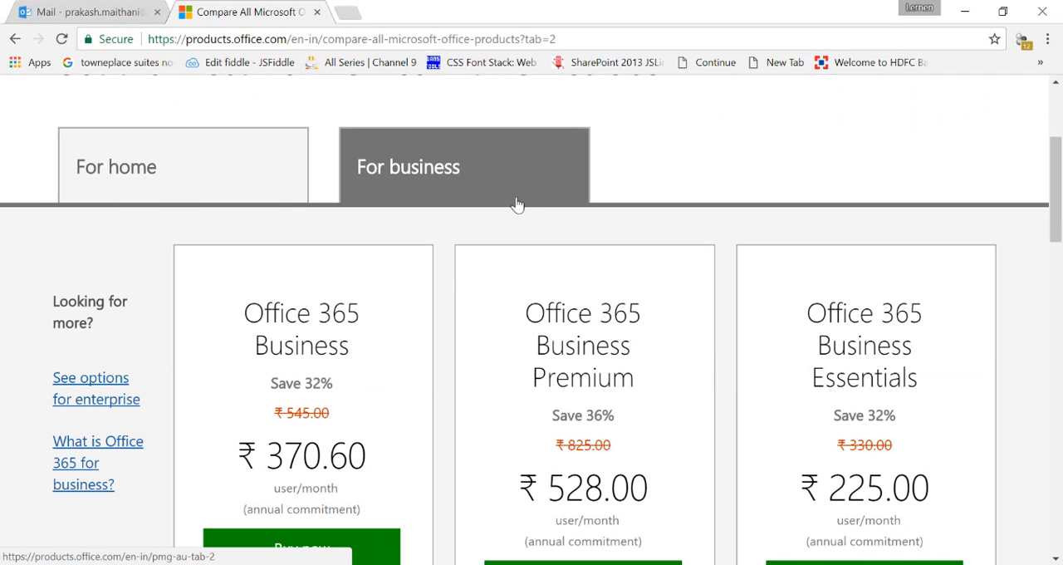
scroll("down", 3)
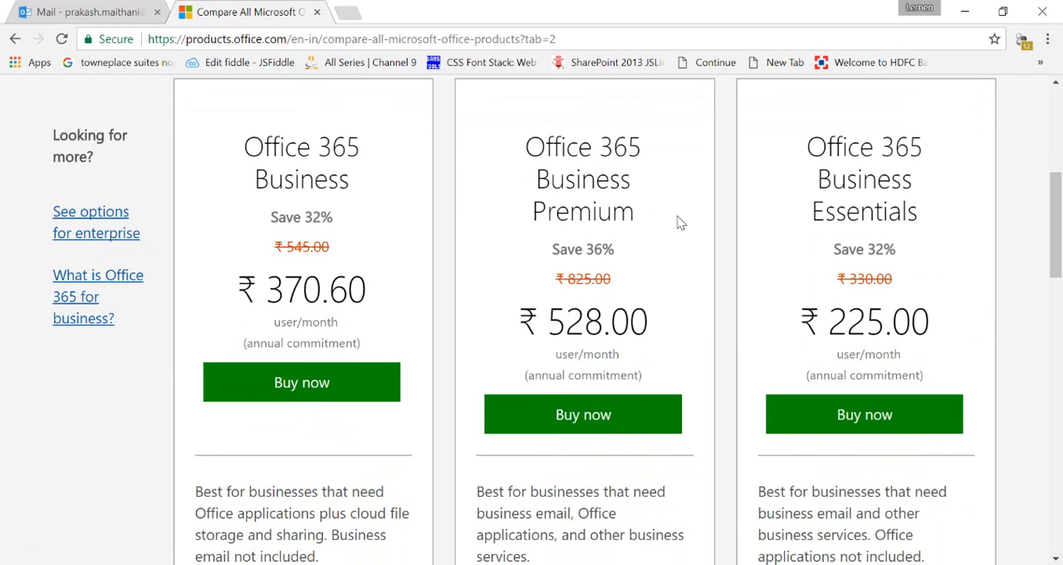
mouse_move(644, 229)
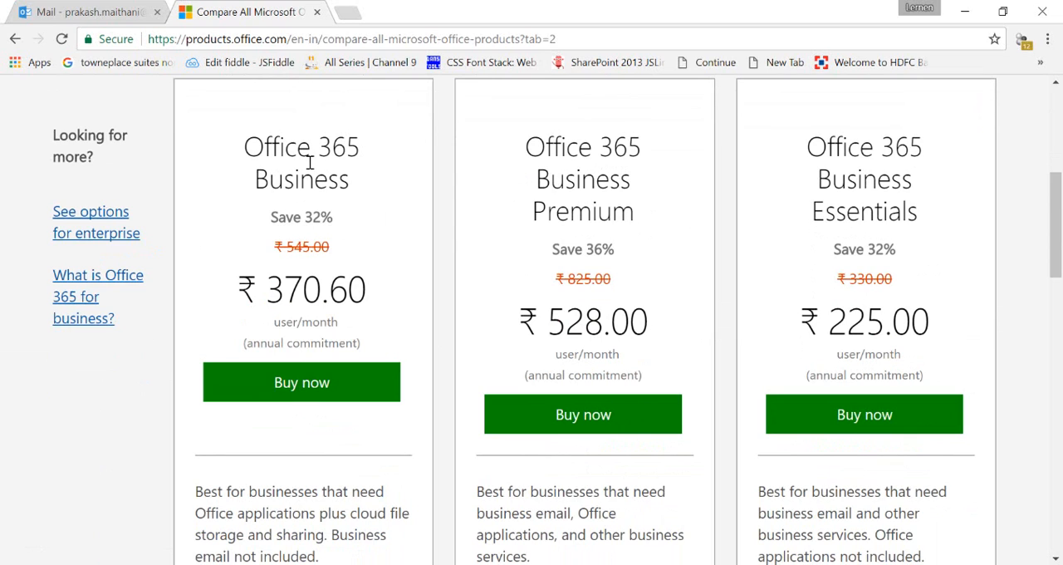
mouse_move(836, 171)
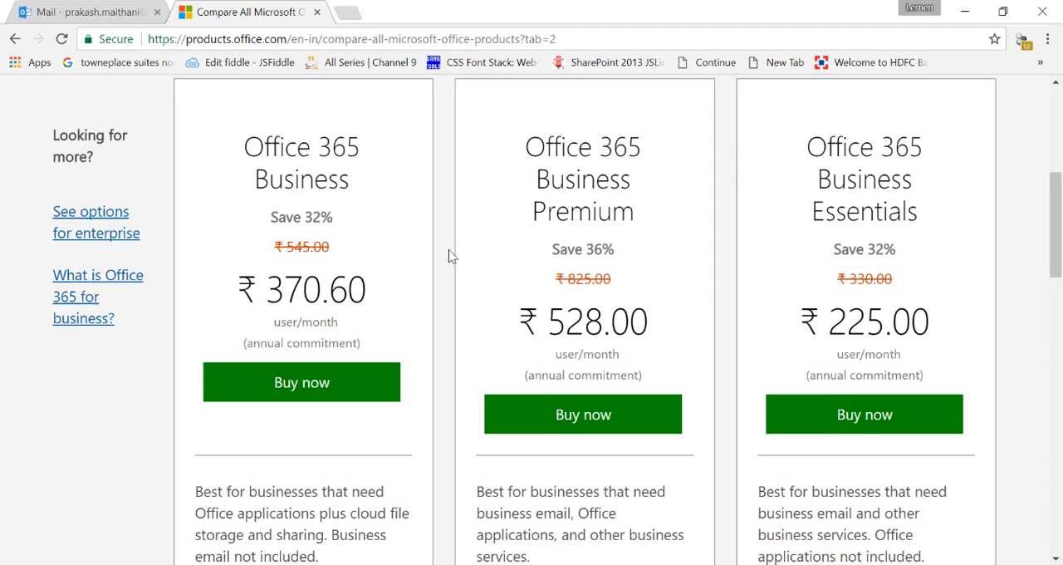
scroll("down", 3)
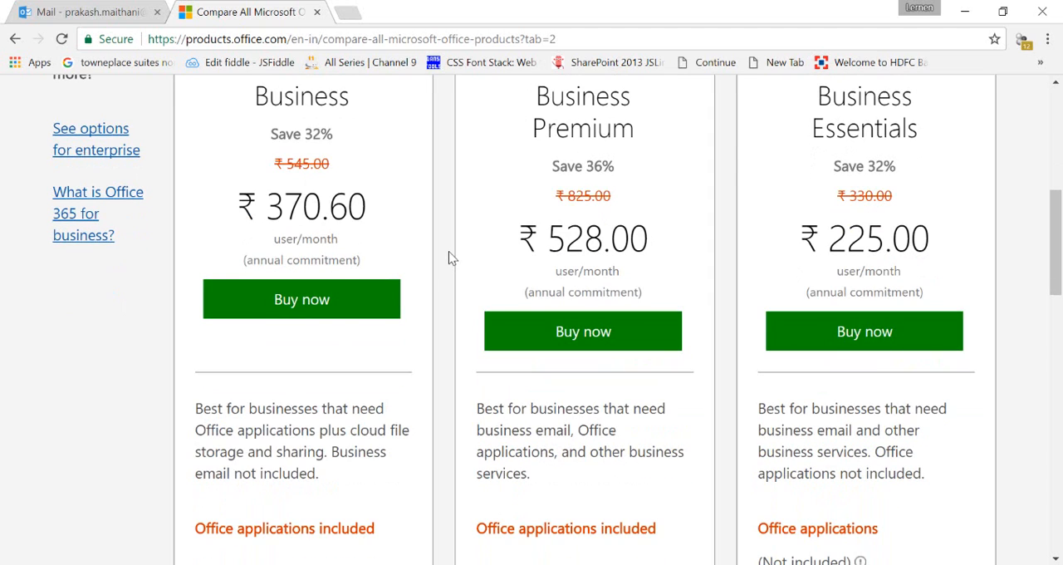
mouse_move(524, 282)
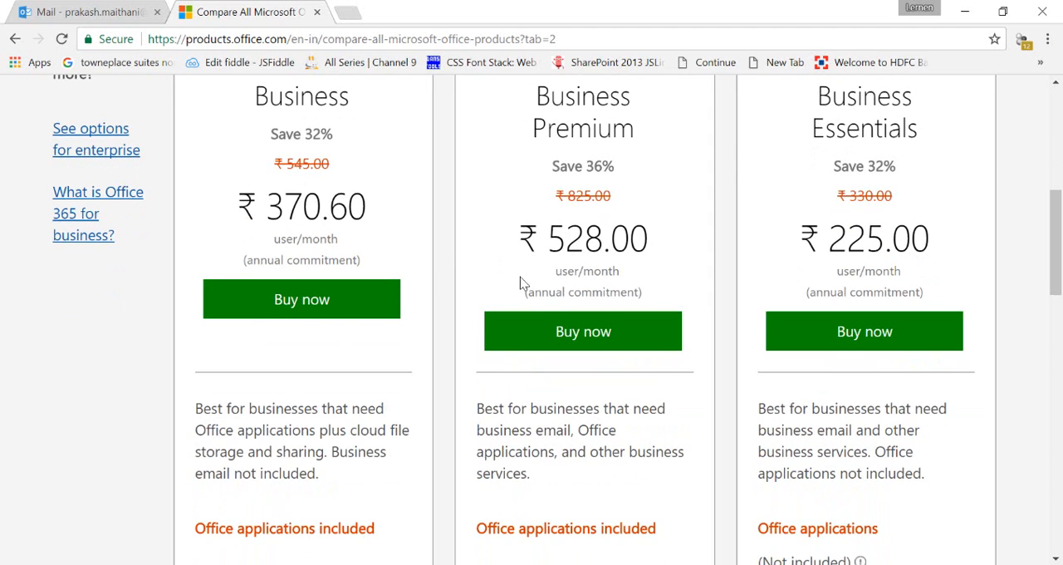
scroll("down", 3)
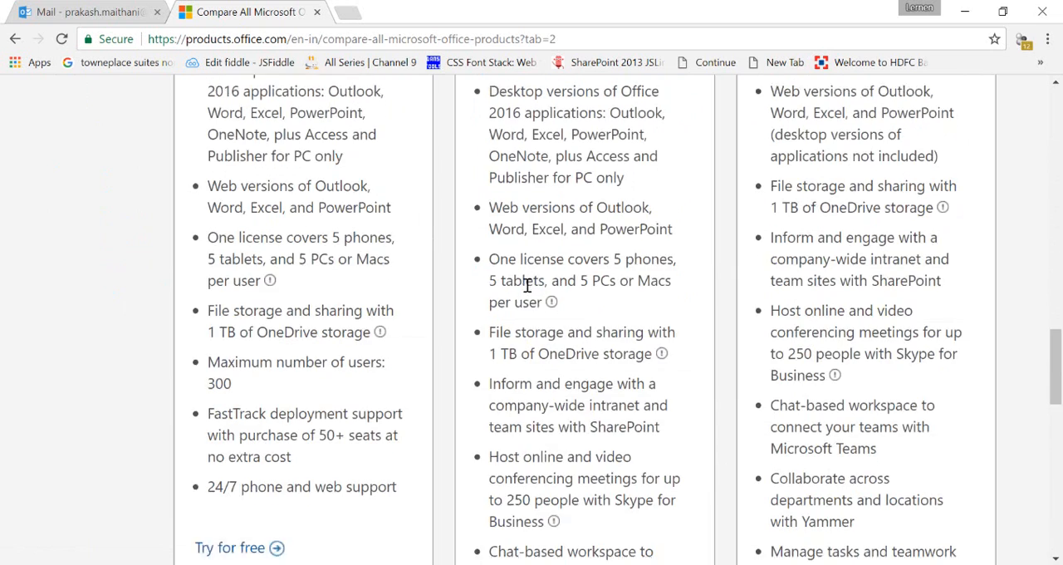
scroll("down", 3)
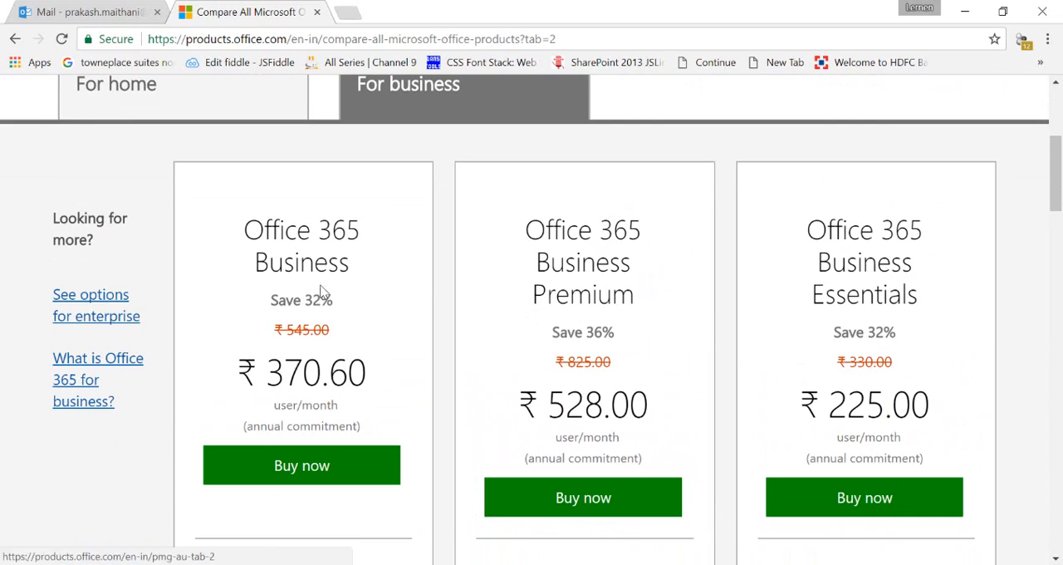
mouse_move(558, 251)
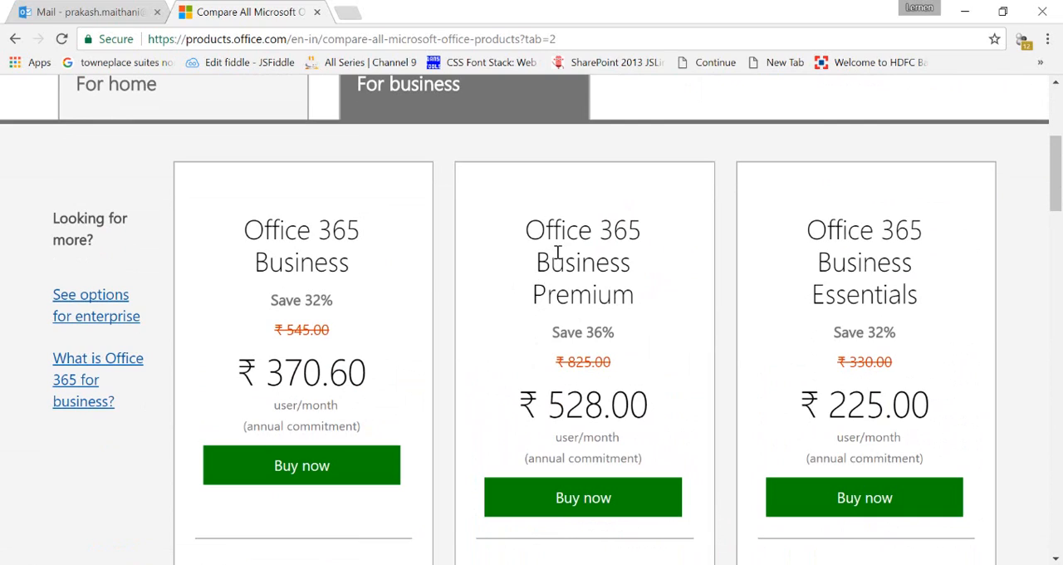
scroll("down", 3)
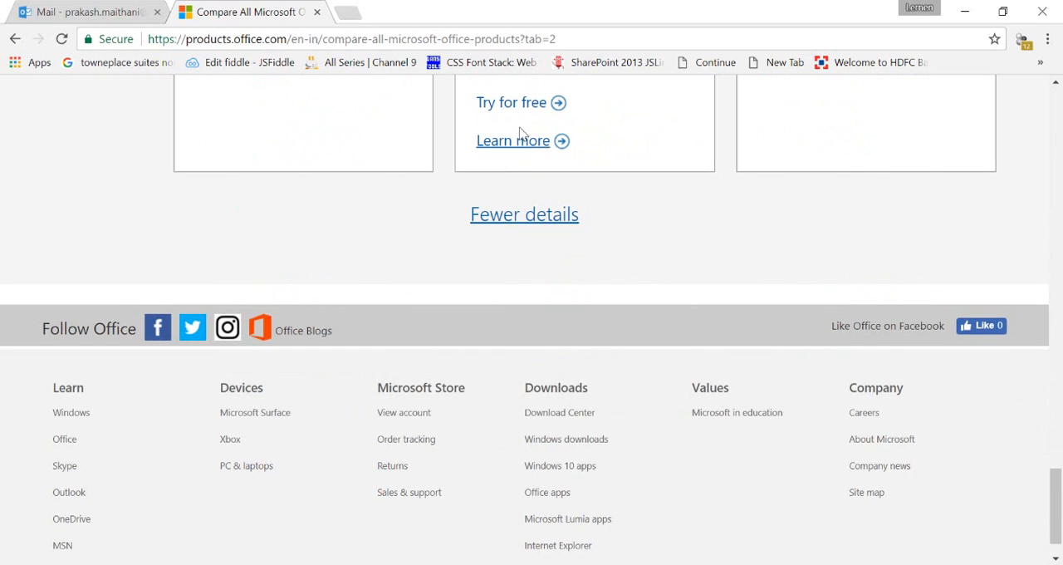
left_click(511, 103)
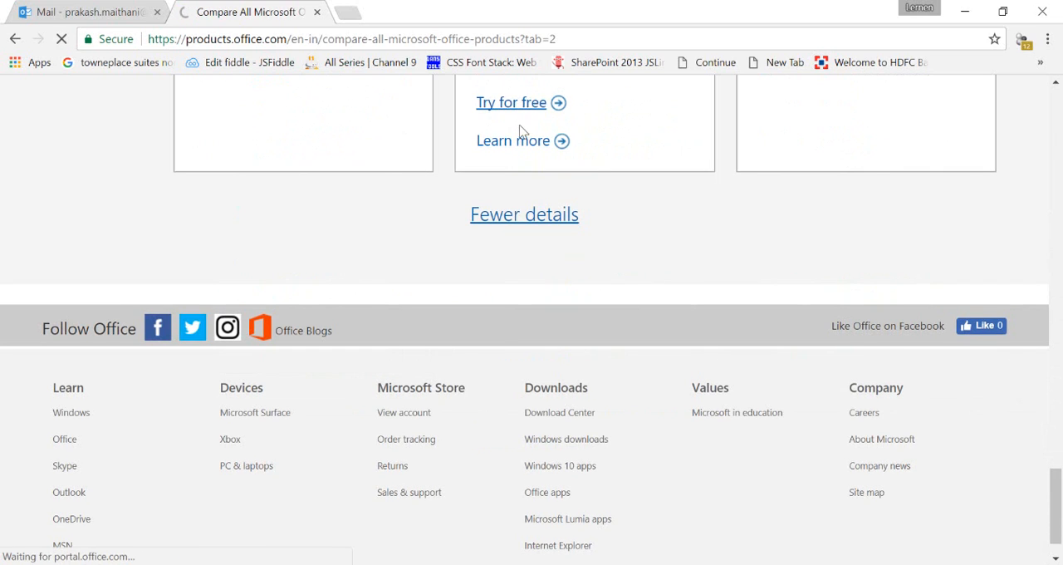
left_click(511, 102)
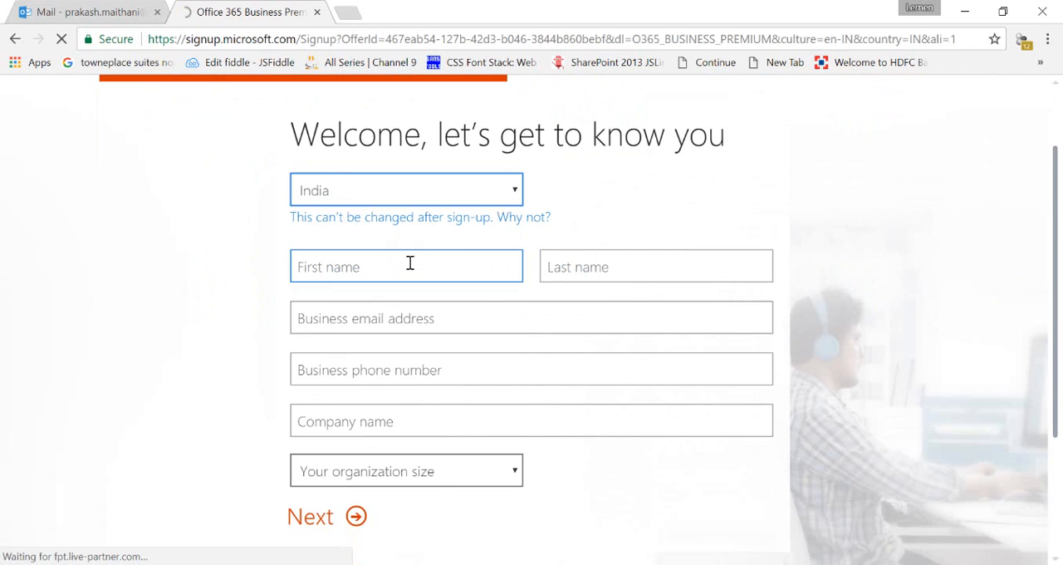
left_click(406, 266)
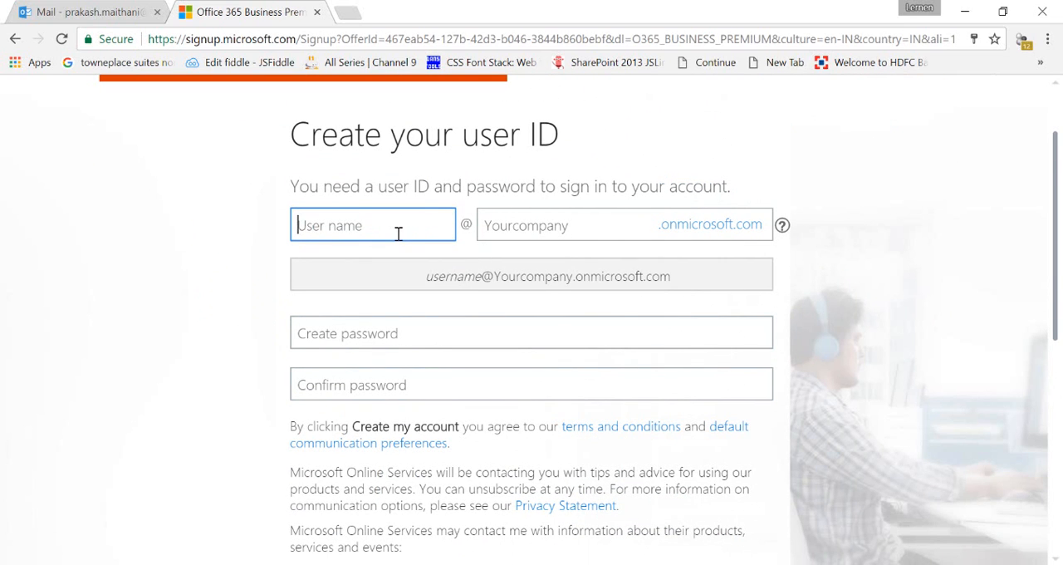
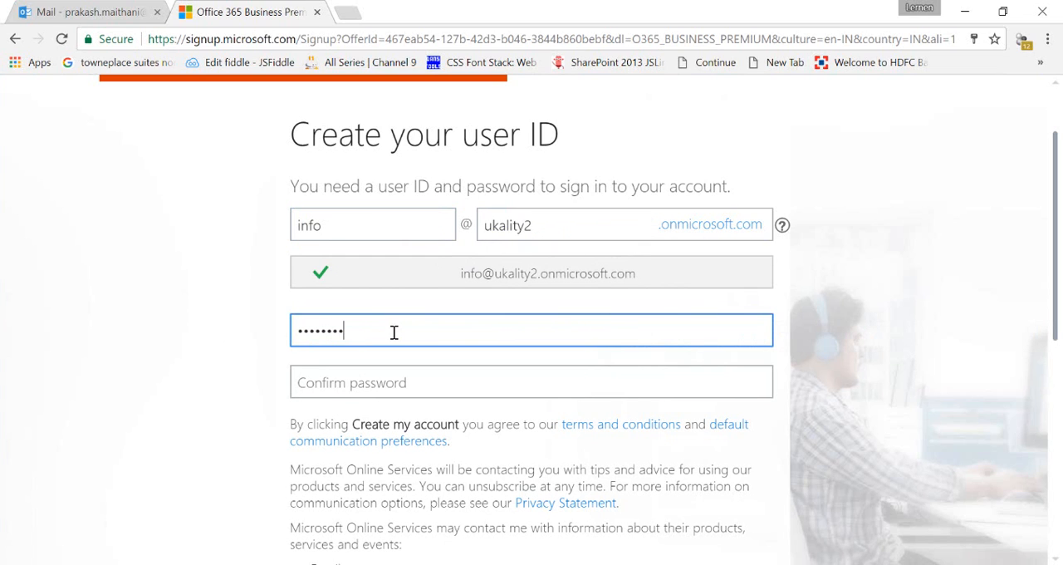
Confirm the password and submit the form with Create my account
left_click(532, 383)
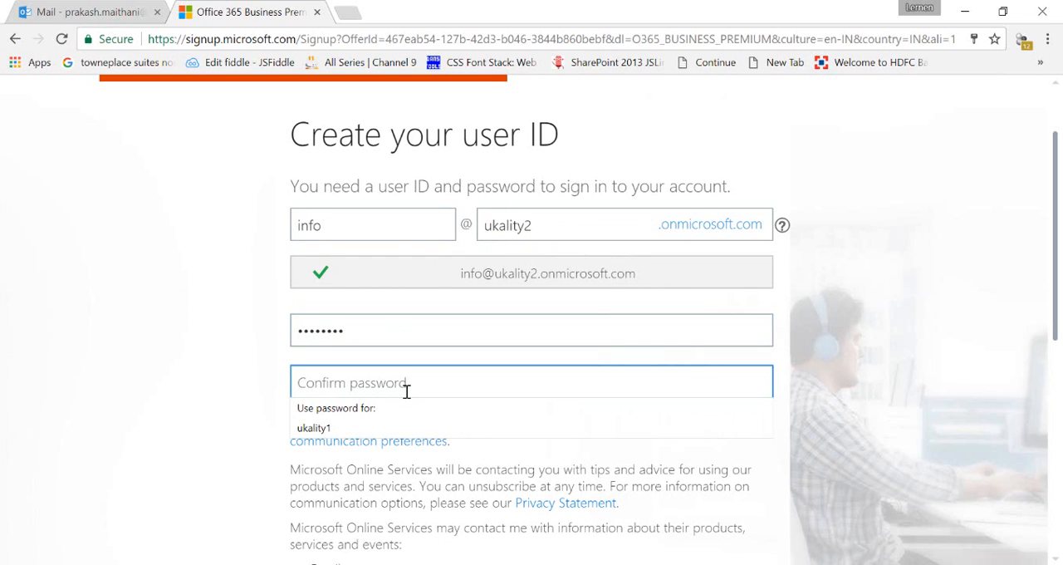
type("•••••••")
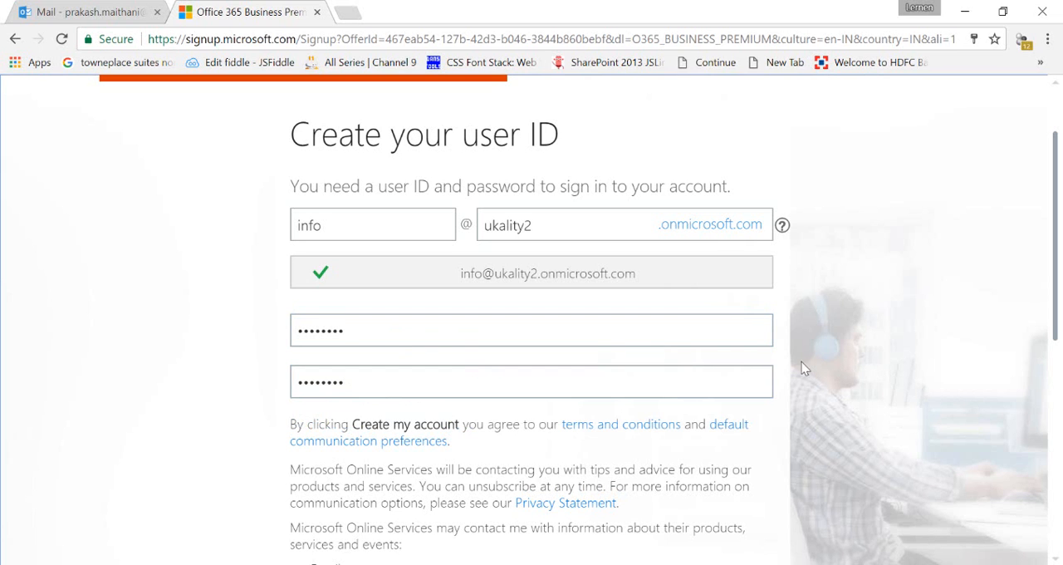
scroll("down", 3)
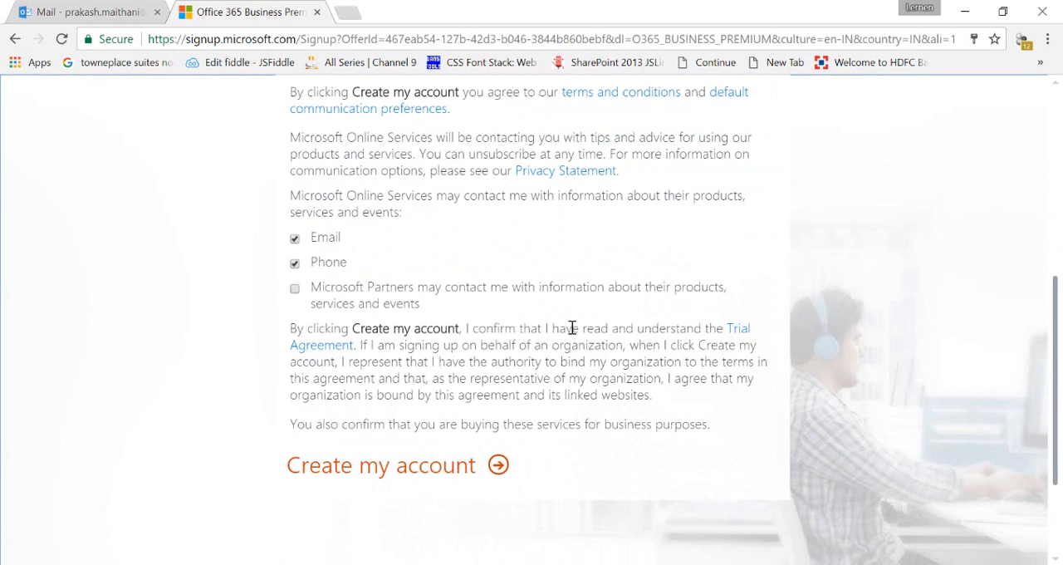
scroll("down", 3)
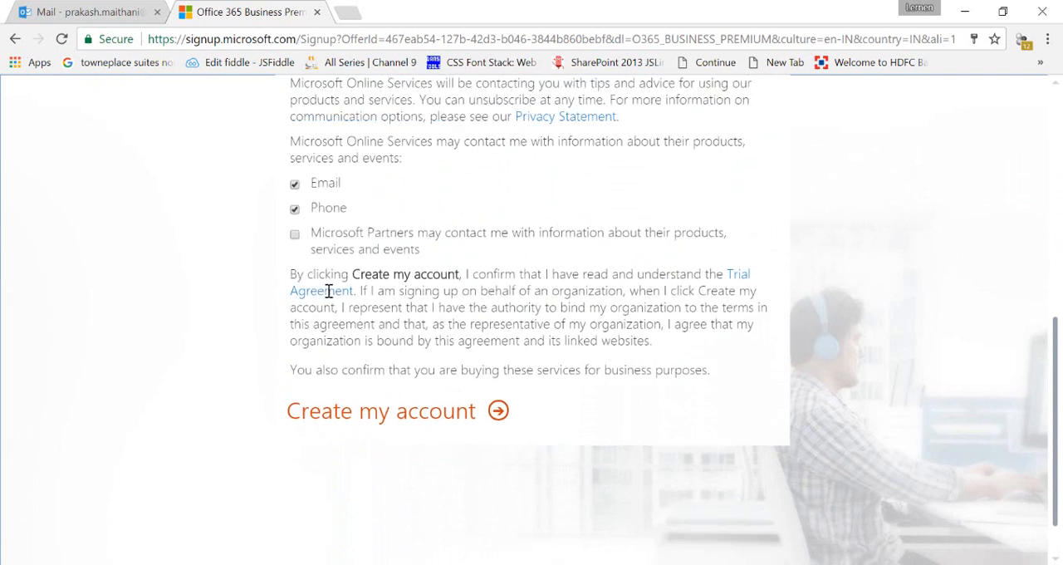
scroll("down", 3)
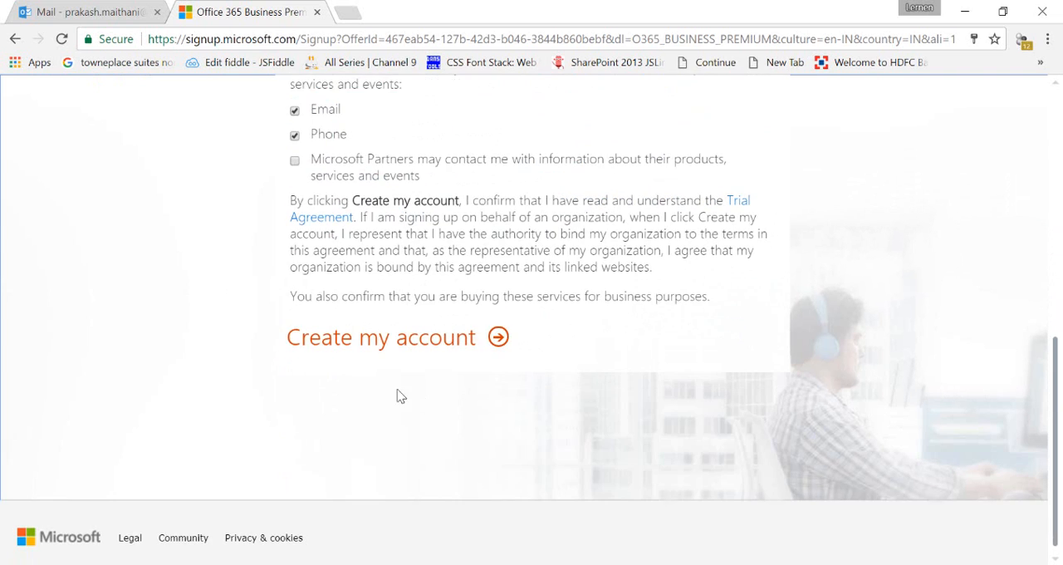
left_click(380, 336)
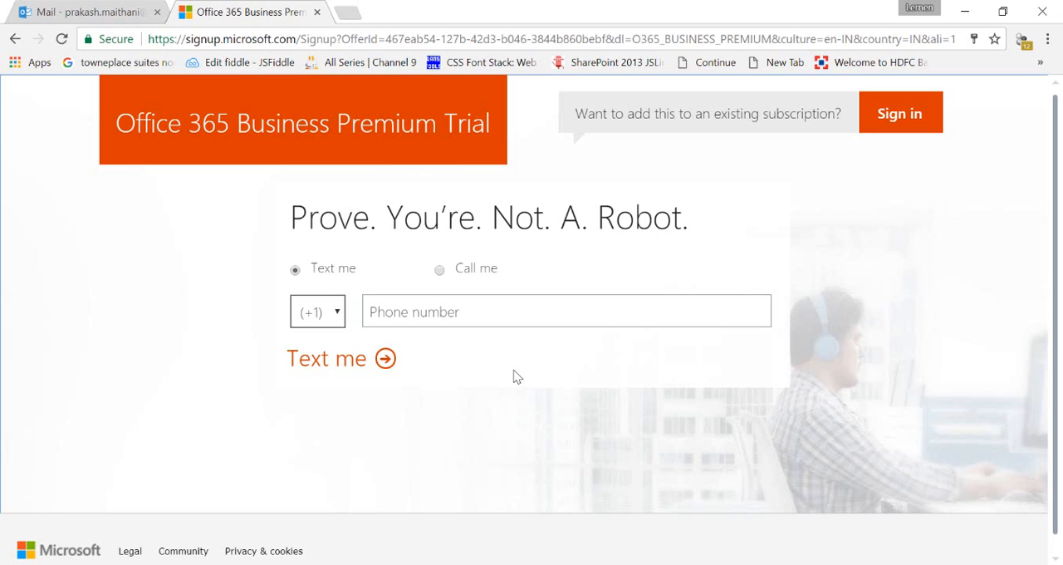
Choose text-message verification for the account's phone check
left_click(567, 312)
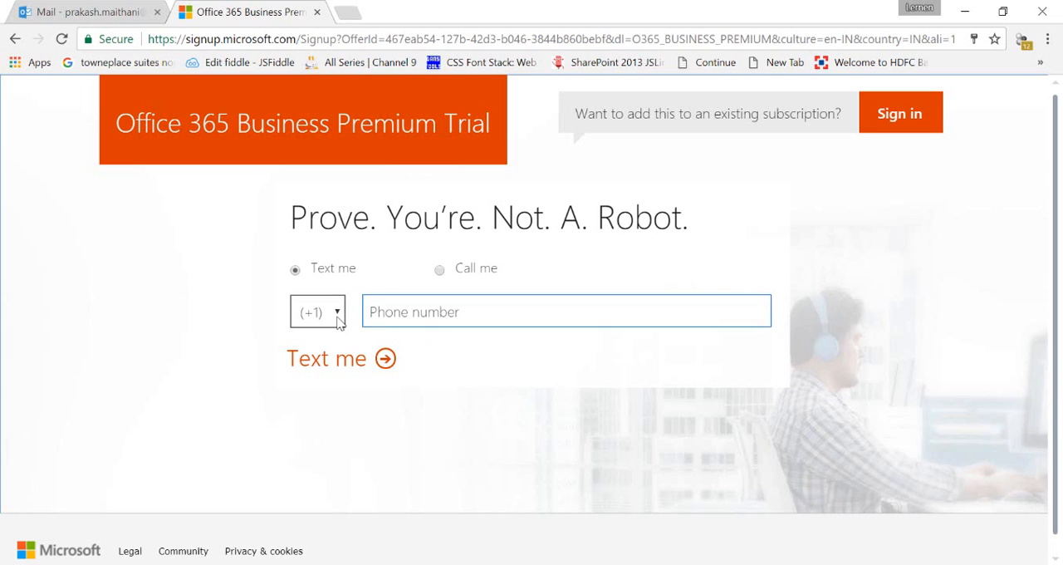
mouse_move(318, 312)
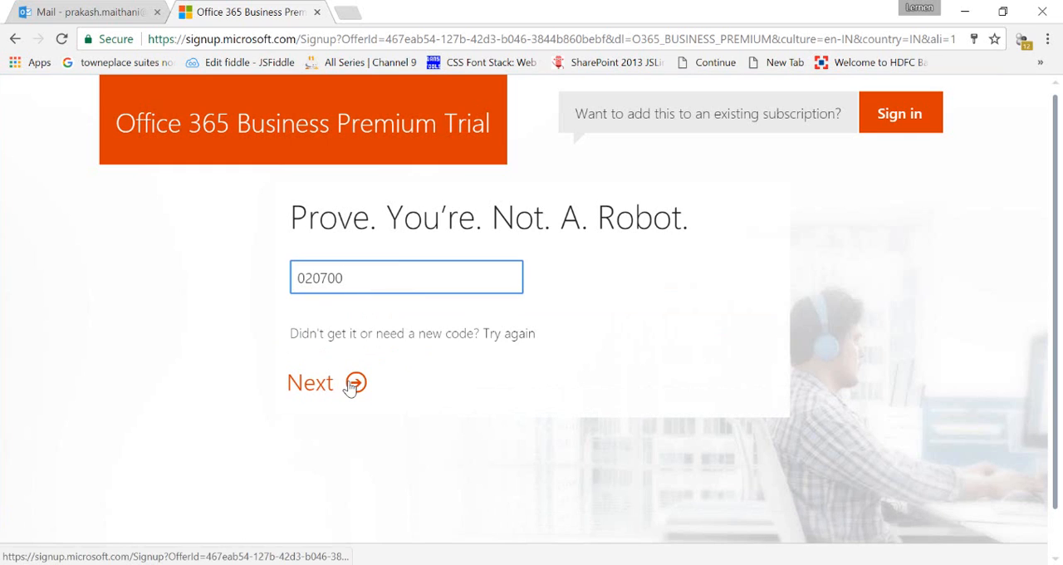
mouse_move(355, 383)
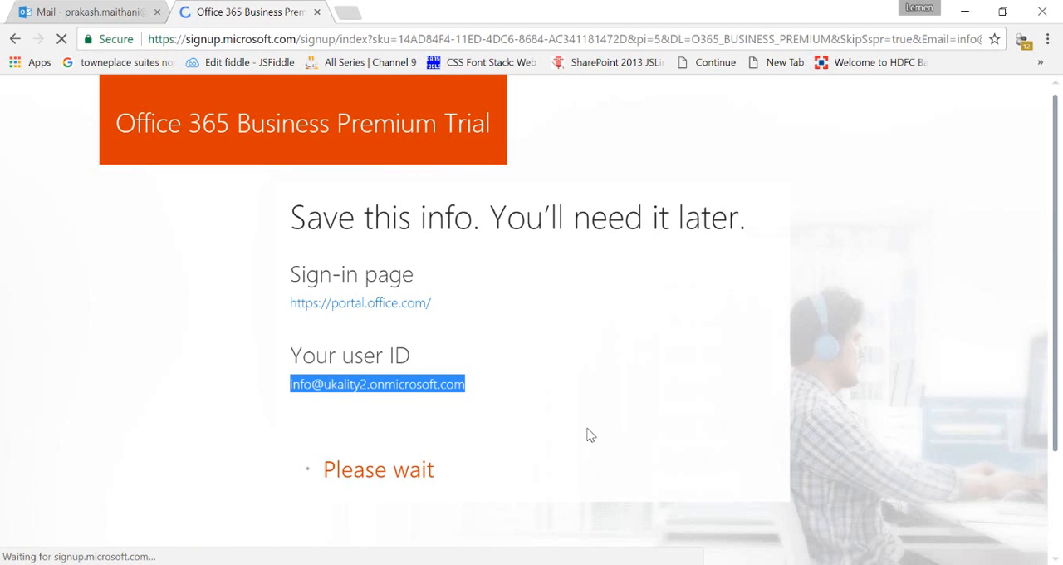
Continue past the Save this info page to the Office 365 home portal
scroll("down", 3)
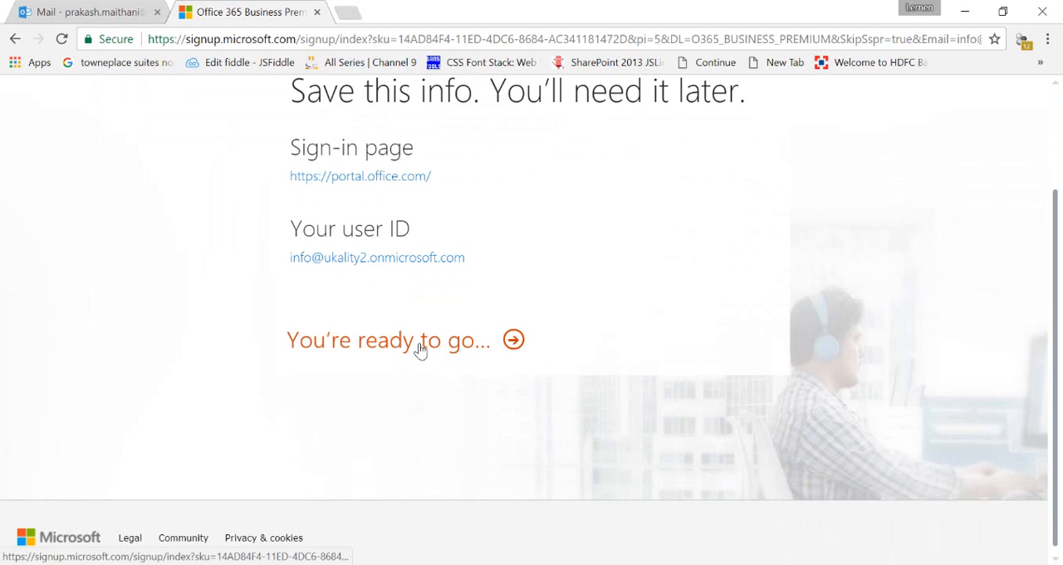
left_click(388, 340)
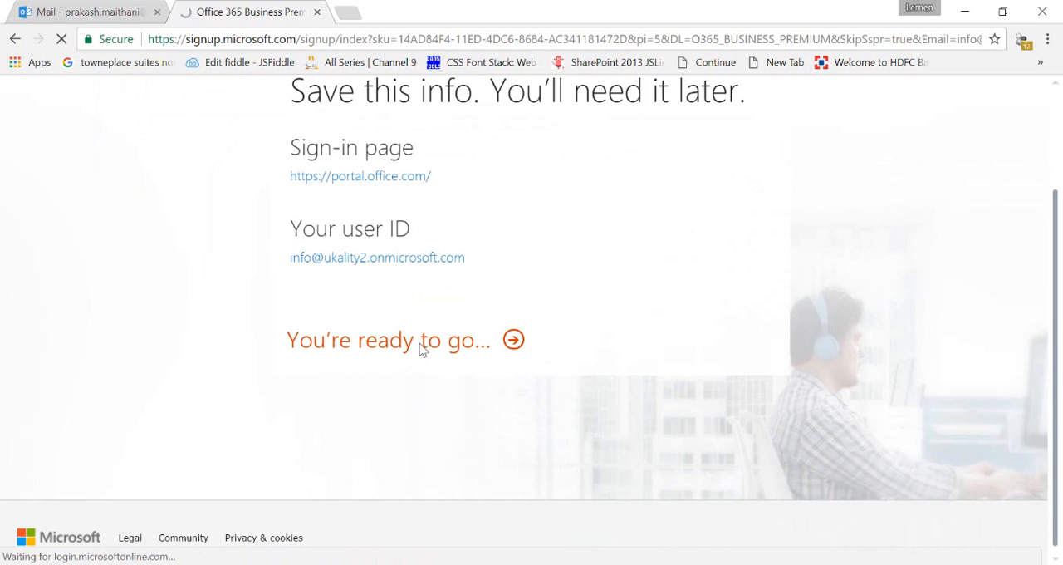
left_click(388, 339)
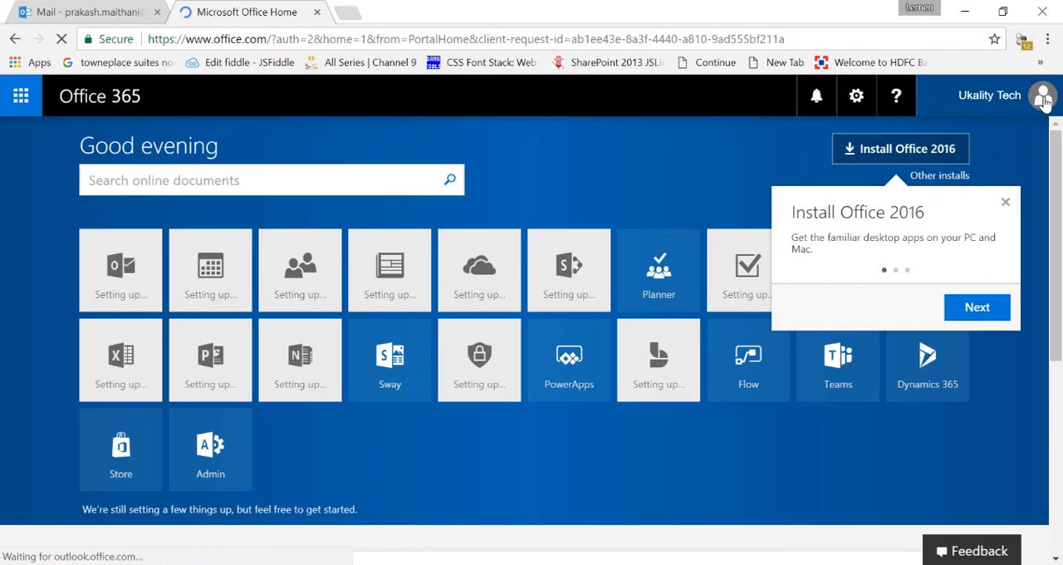
Dismiss the Install Office 2016 tip and launch the Admin app
left_click(1044, 95)
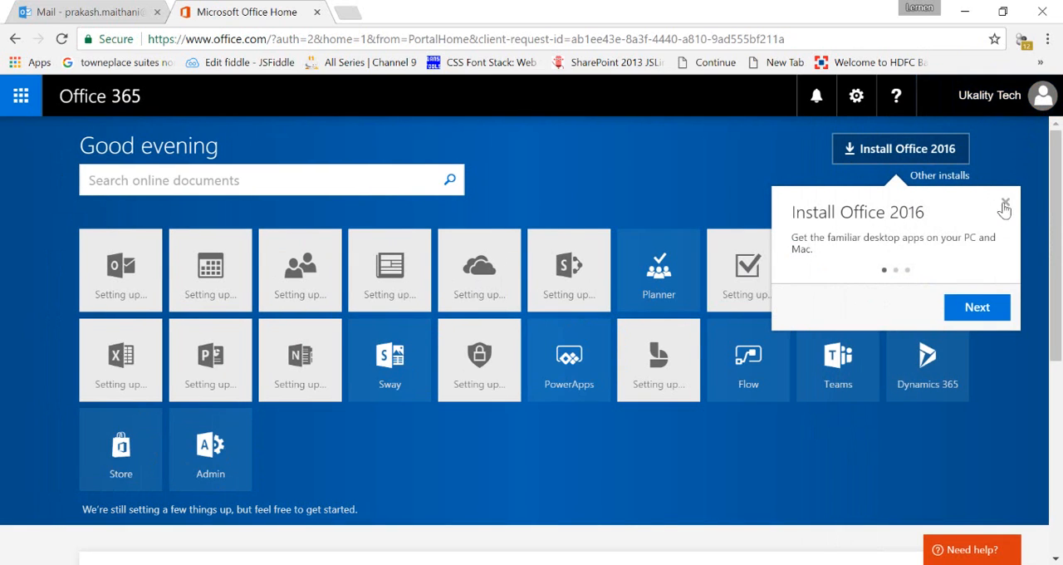
left_click(977, 306)
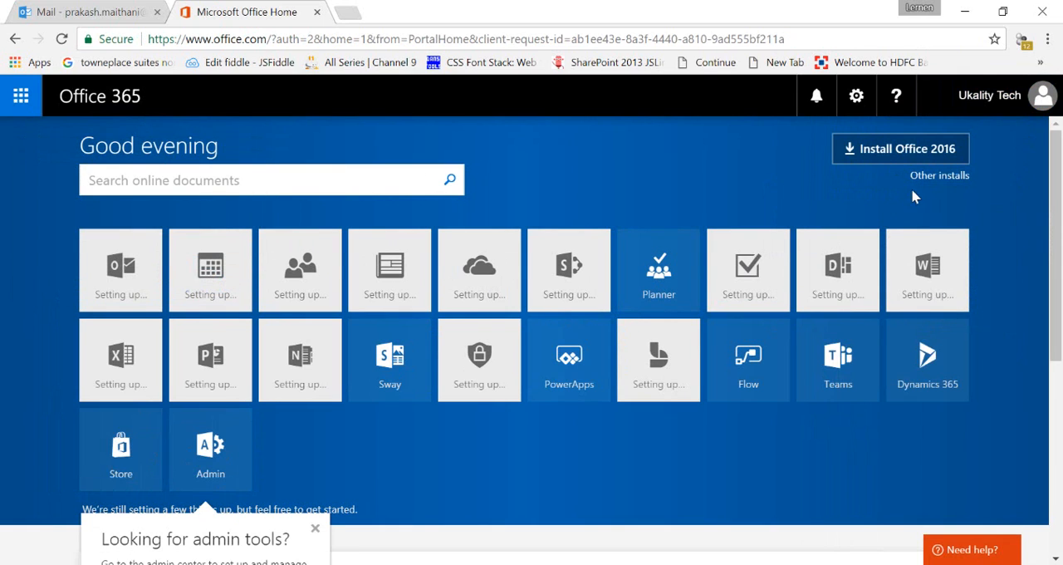
mouse_move(48, 265)
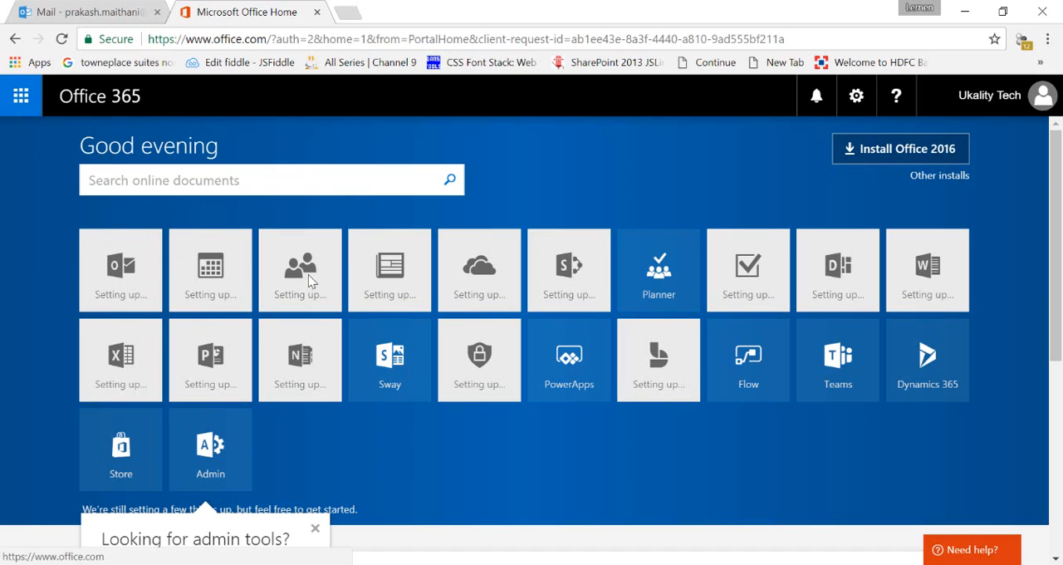
mouse_move(226, 314)
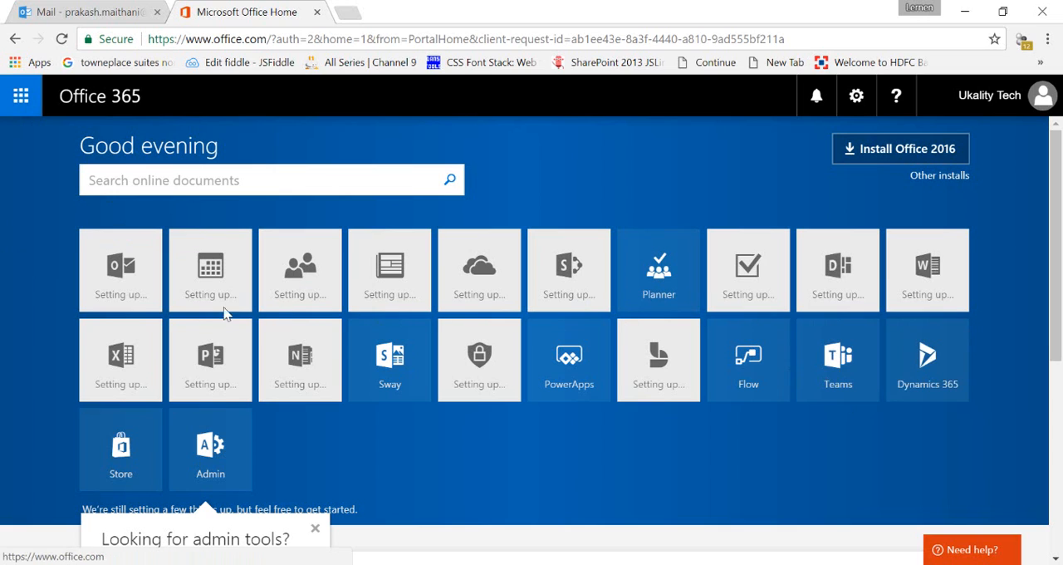
mouse_move(22, 134)
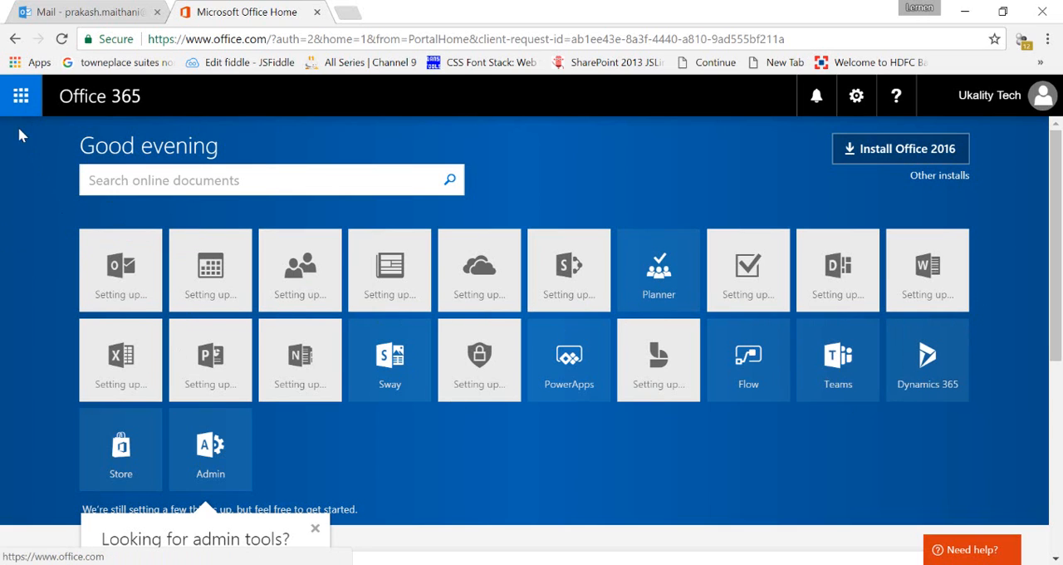
left_click(20, 96)
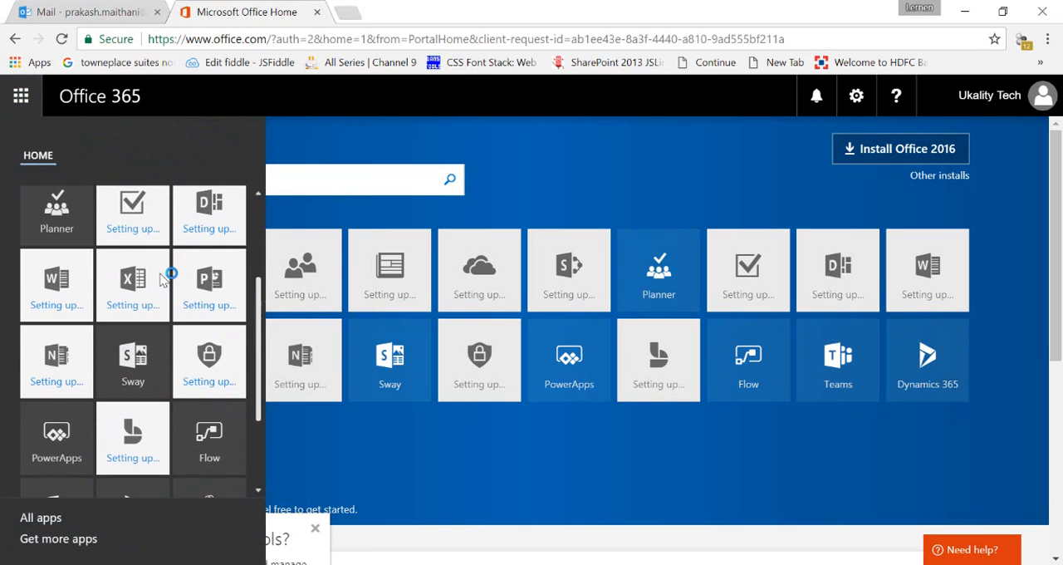
scroll("down", 3)
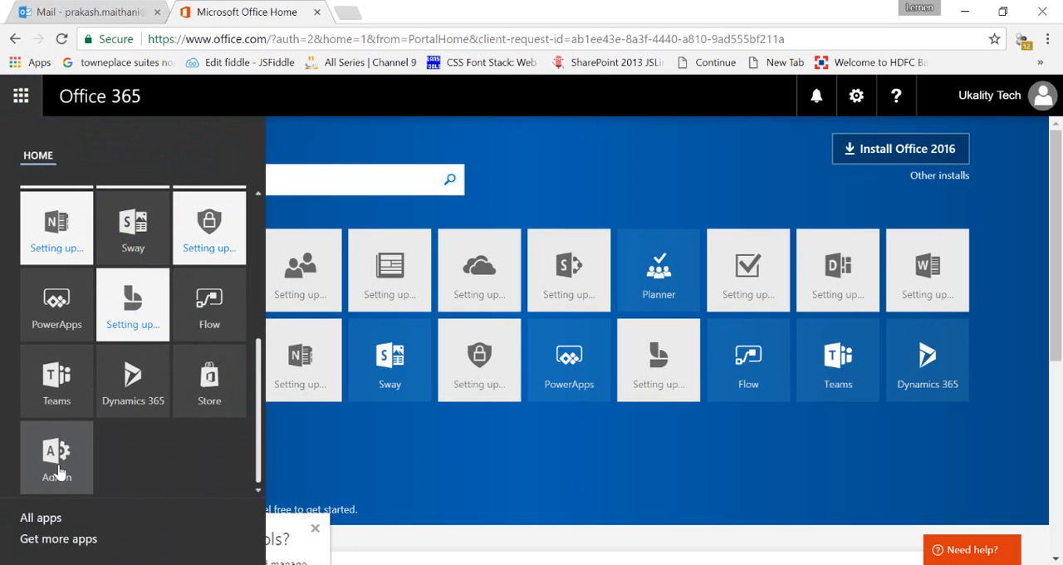
left_click(56, 457)
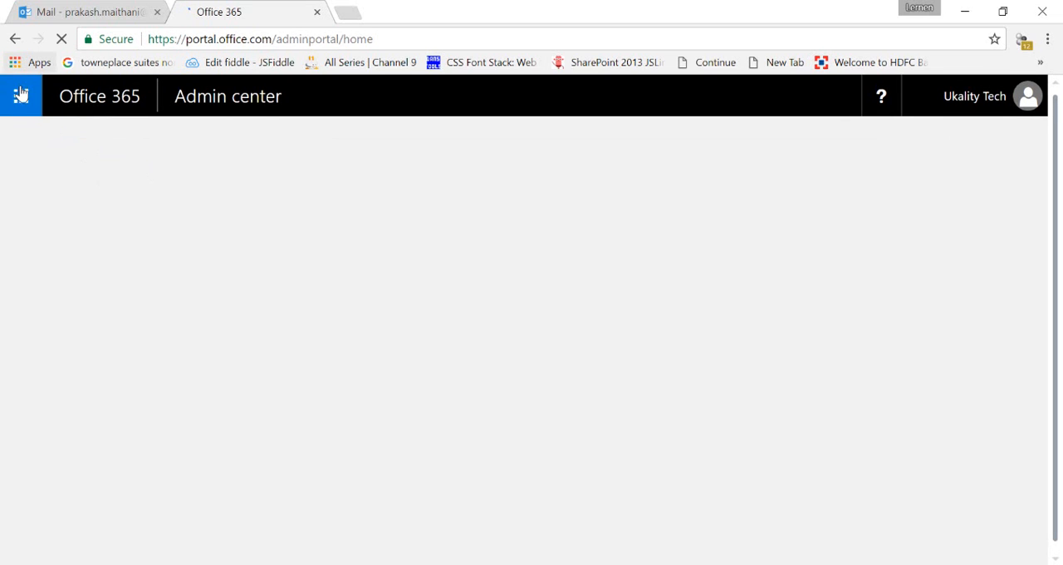
Close the app list and dismiss the admin center welcome message
left_click(21, 96)
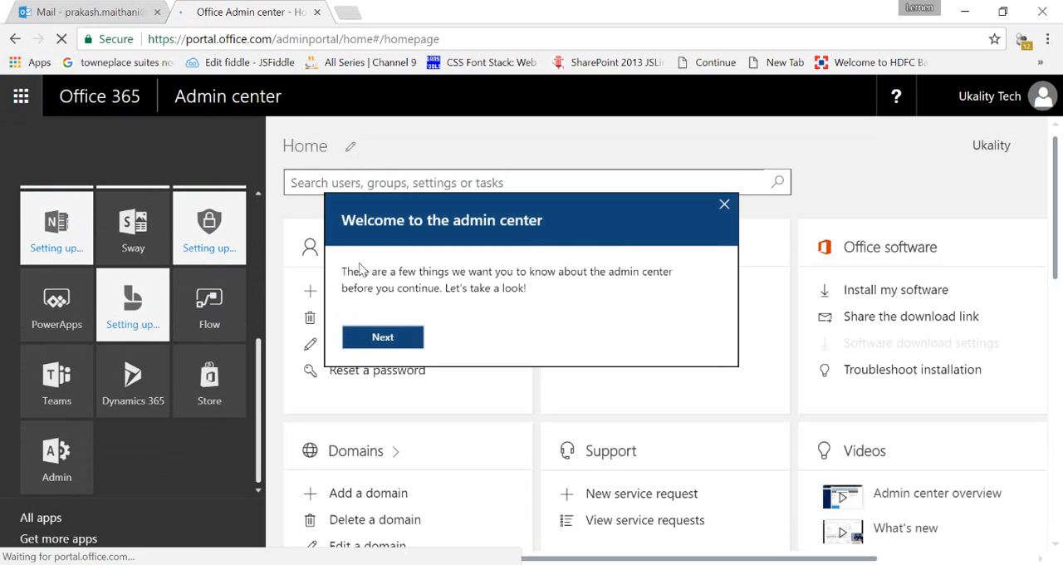
left_click(20, 95)
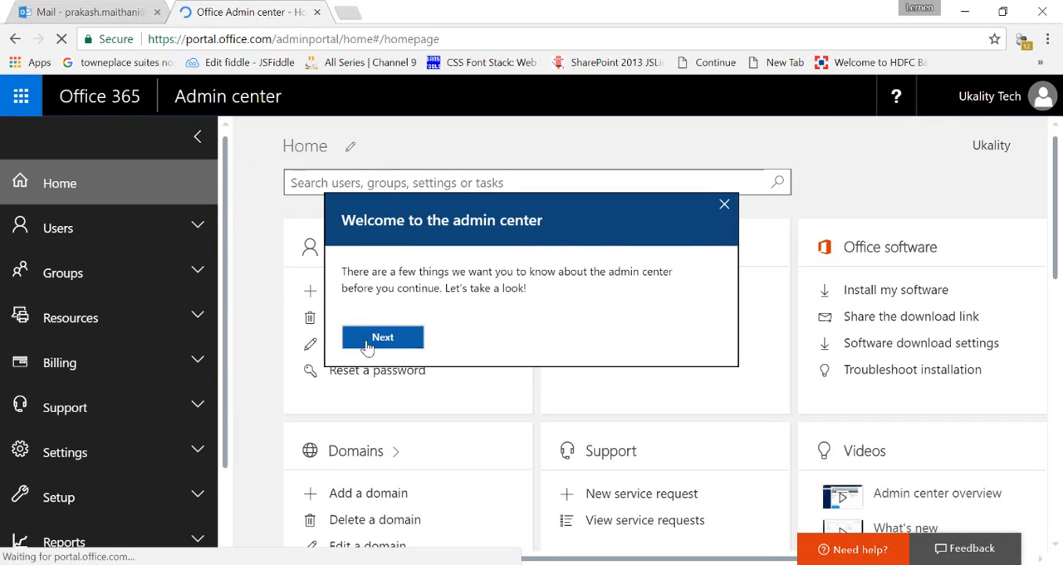
left_click(382, 336)
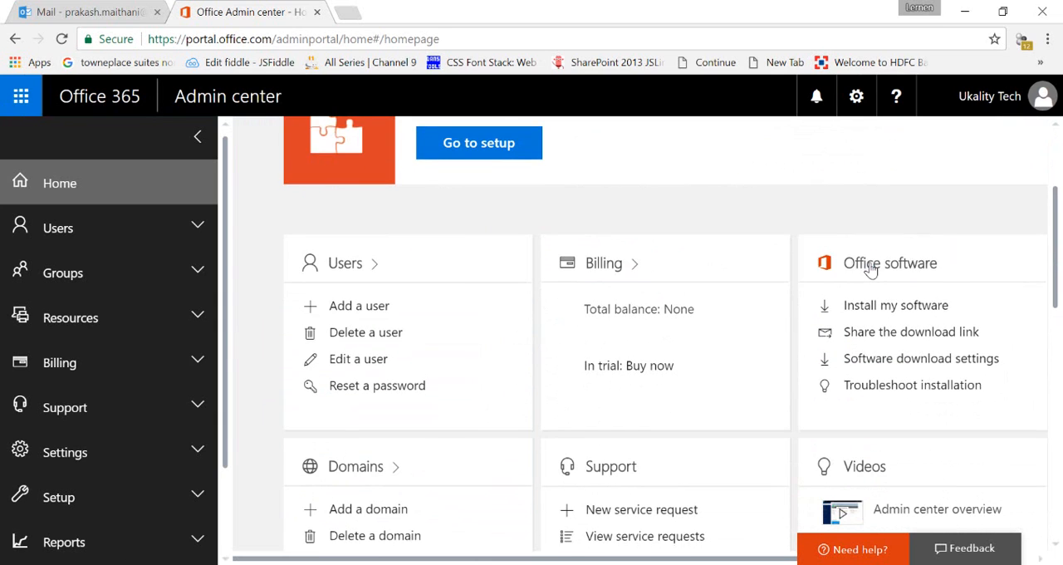
scroll("down", 3)
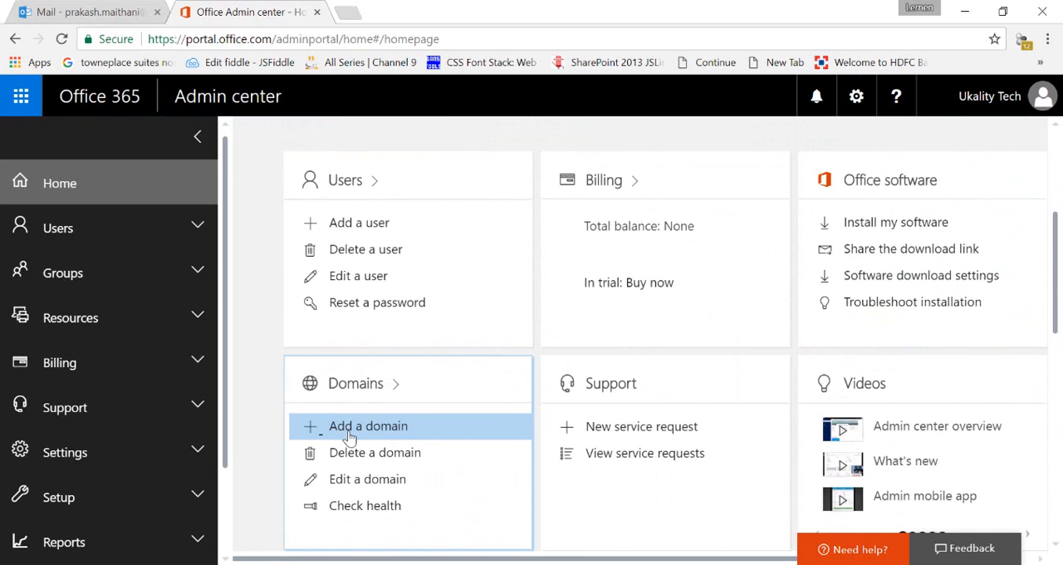
mouse_move(359, 223)
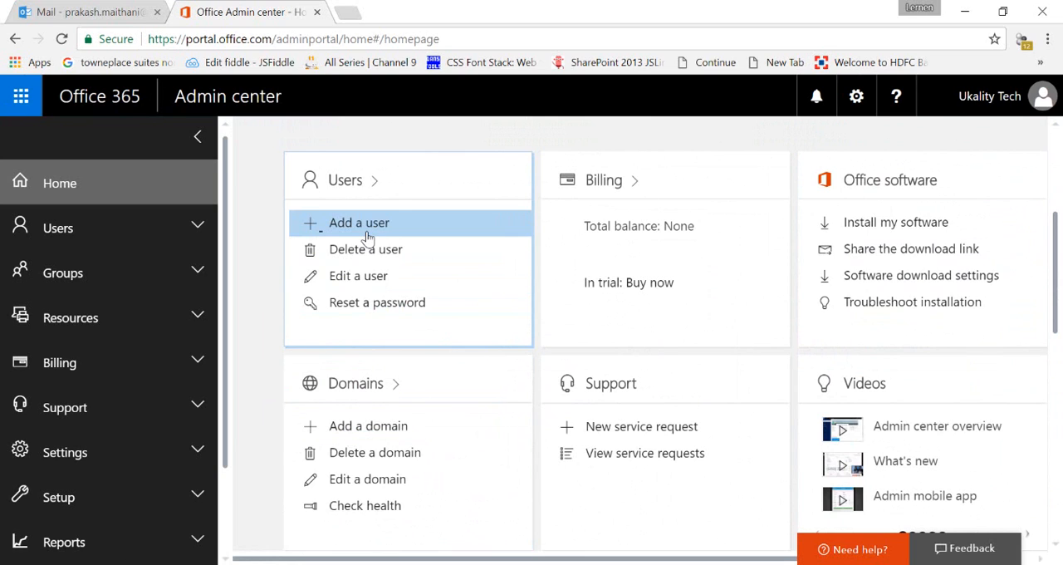
mouse_move(921, 275)
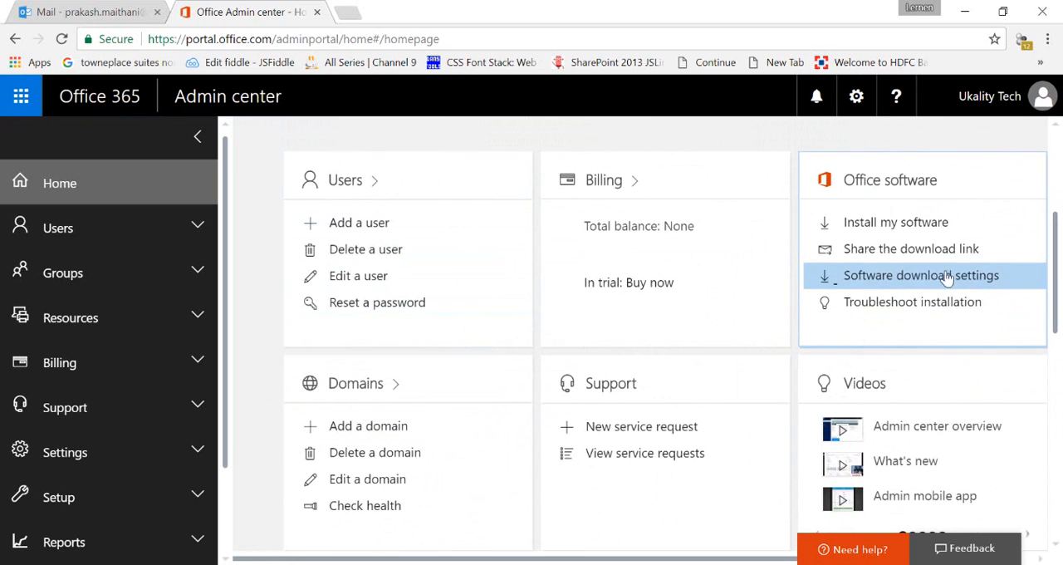
mouse_move(895, 222)
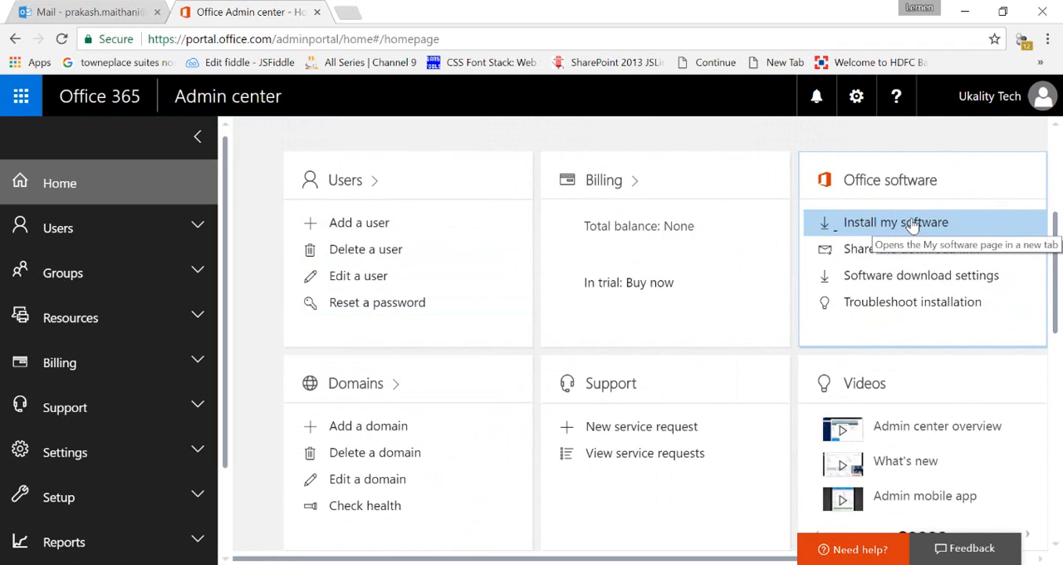
scroll("down", 3)
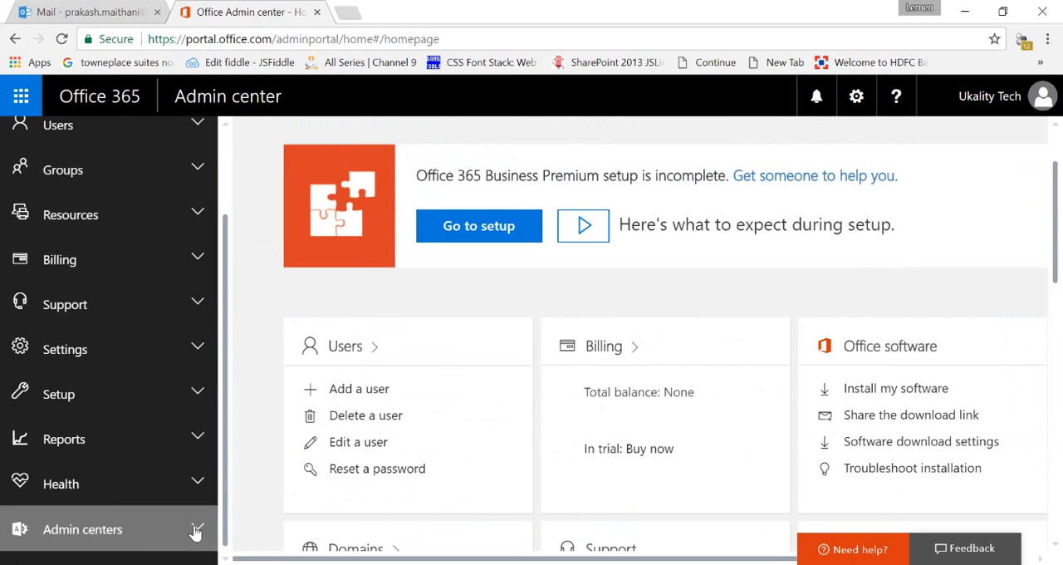
Open the SharePoint admin center from Admin centers and close the time zone notice
left_click(82, 529)
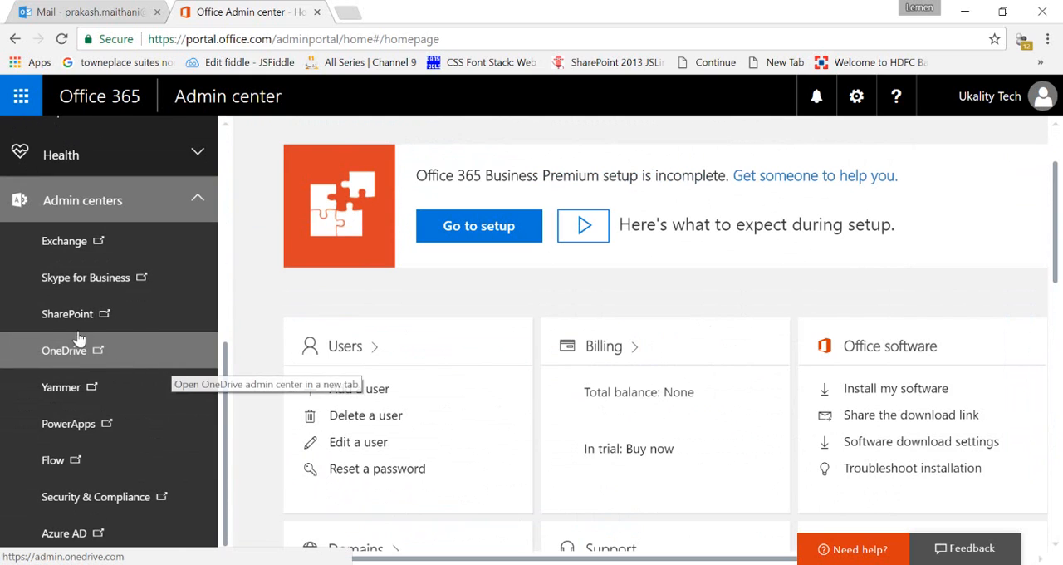
left_click(68, 313)
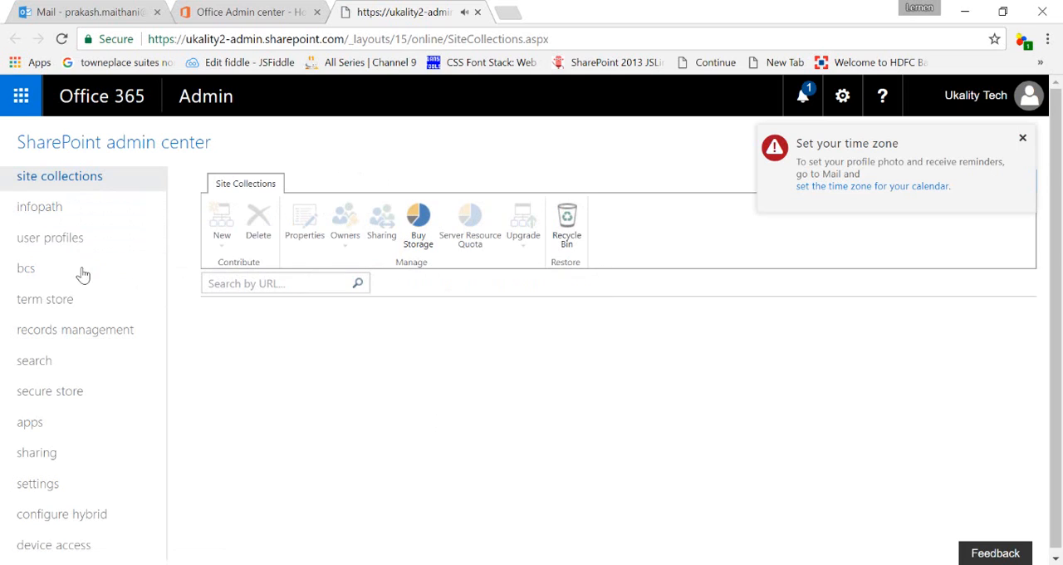
mouse_move(75, 351)
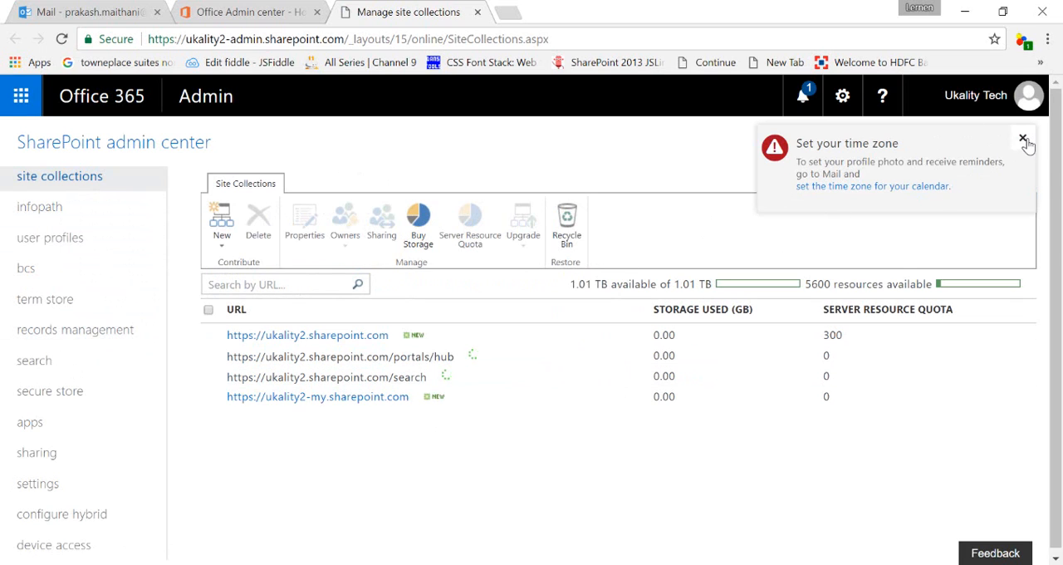
left_click(1025, 137)
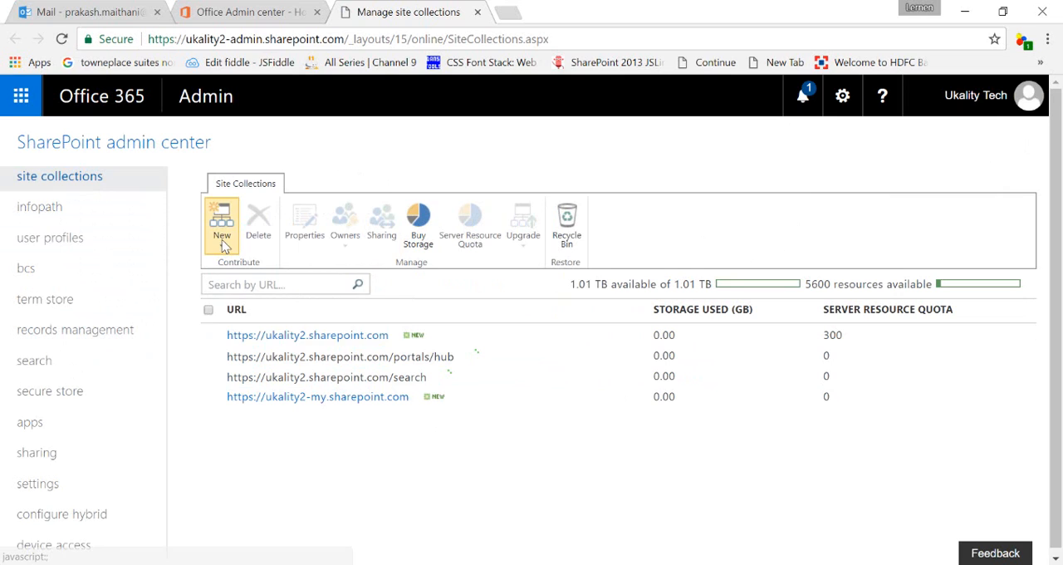
mouse_move(222, 224)
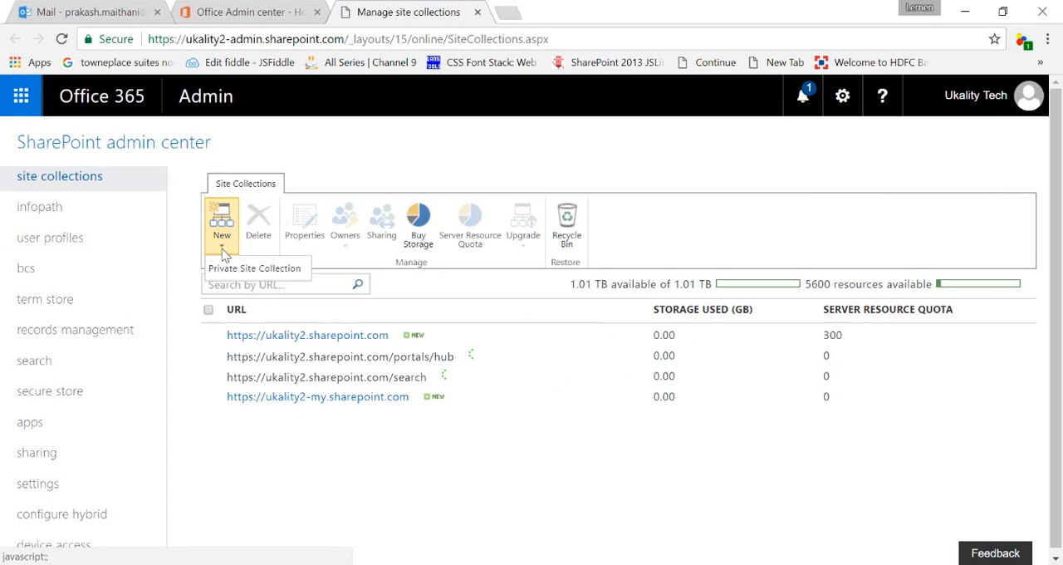
Start a new site collection titled 'Ukality Team'
left_click(222, 224)
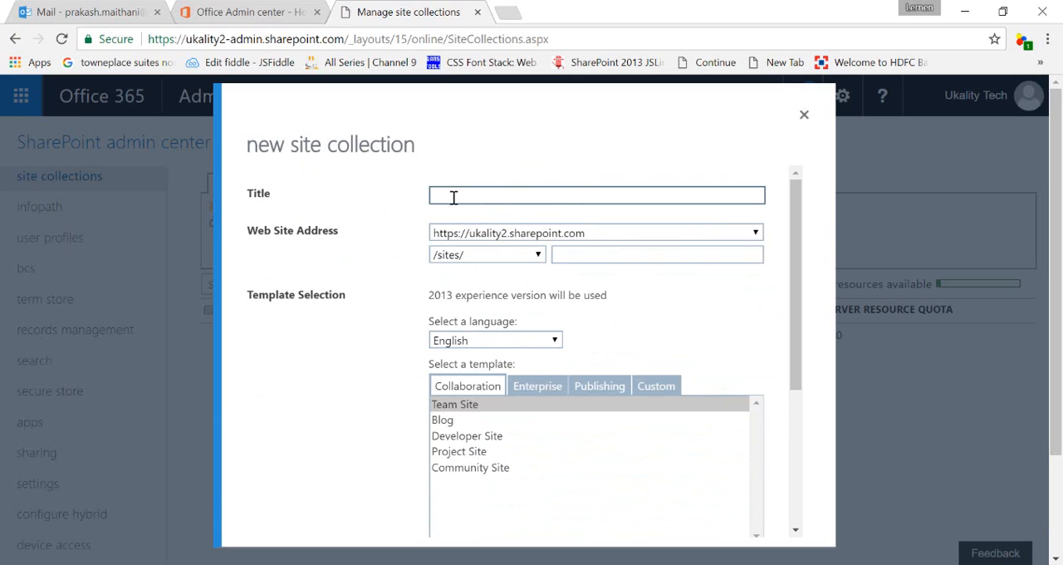
type("Ukal")
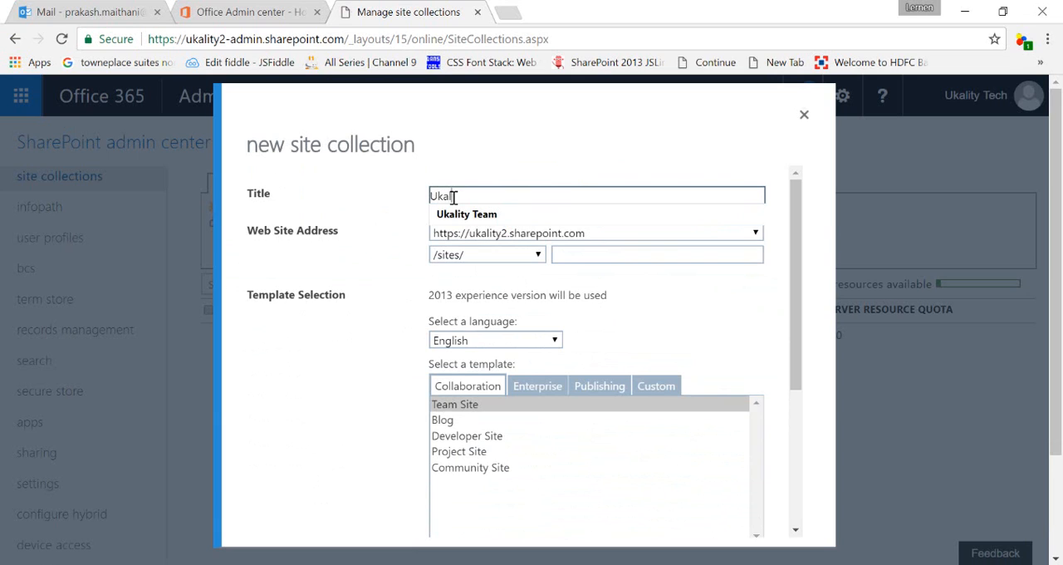
left_click(466, 214)
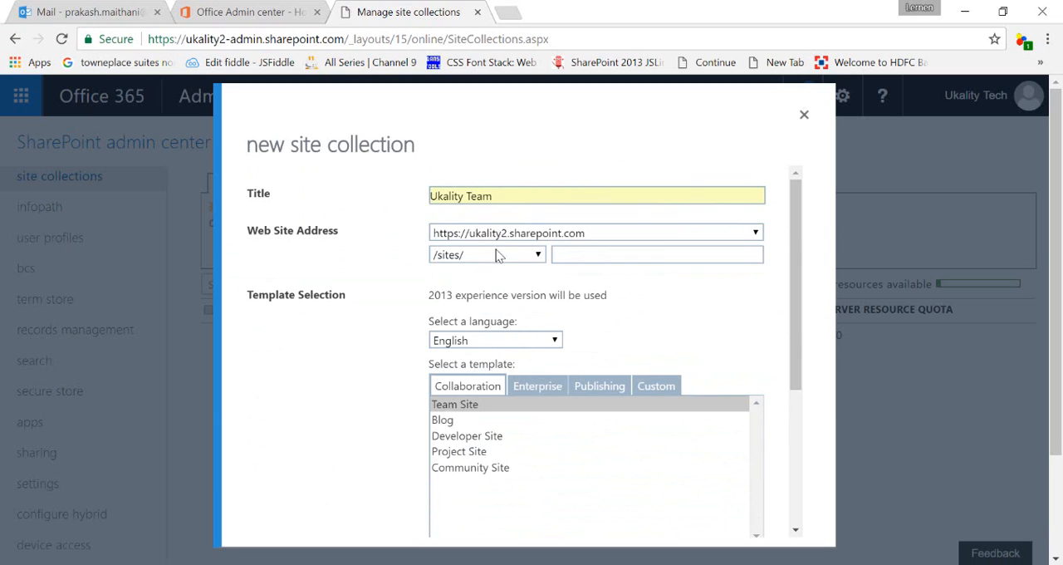
Set the address prefix to /teams/ and the site name to 'Intranet'
left_click(656, 255)
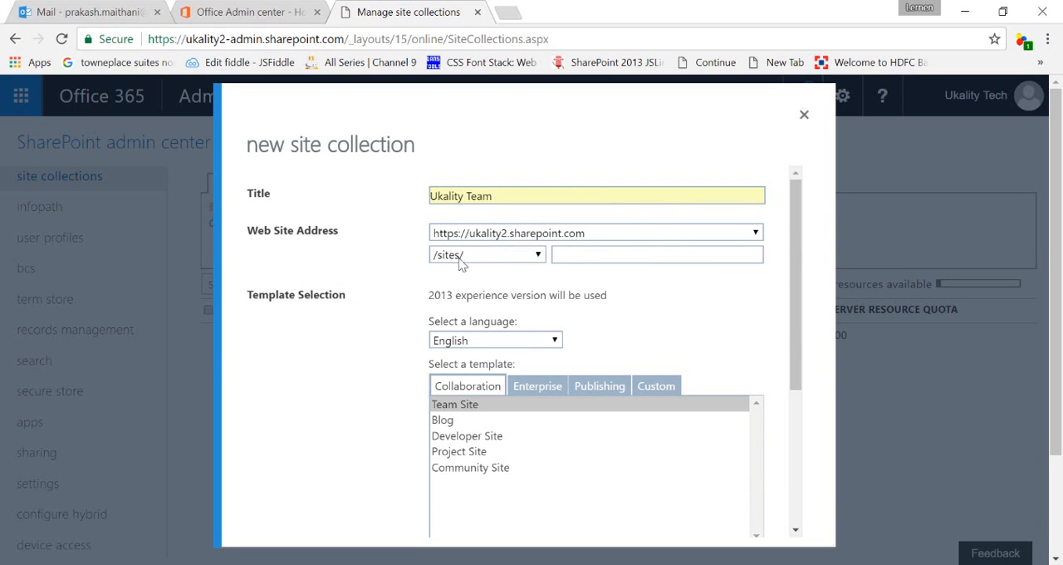
left_click(537, 254)
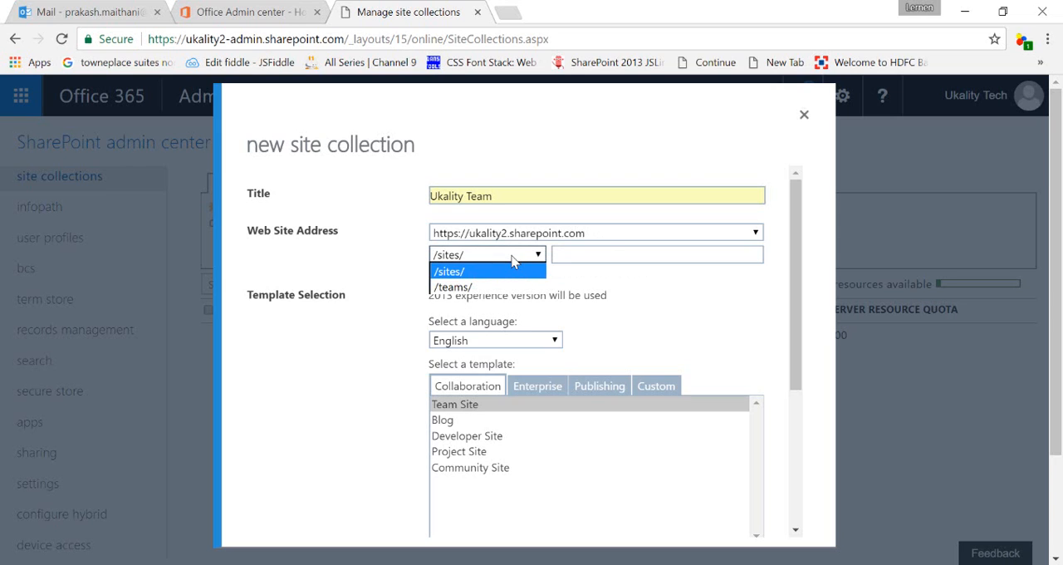
mouse_move(477, 285)
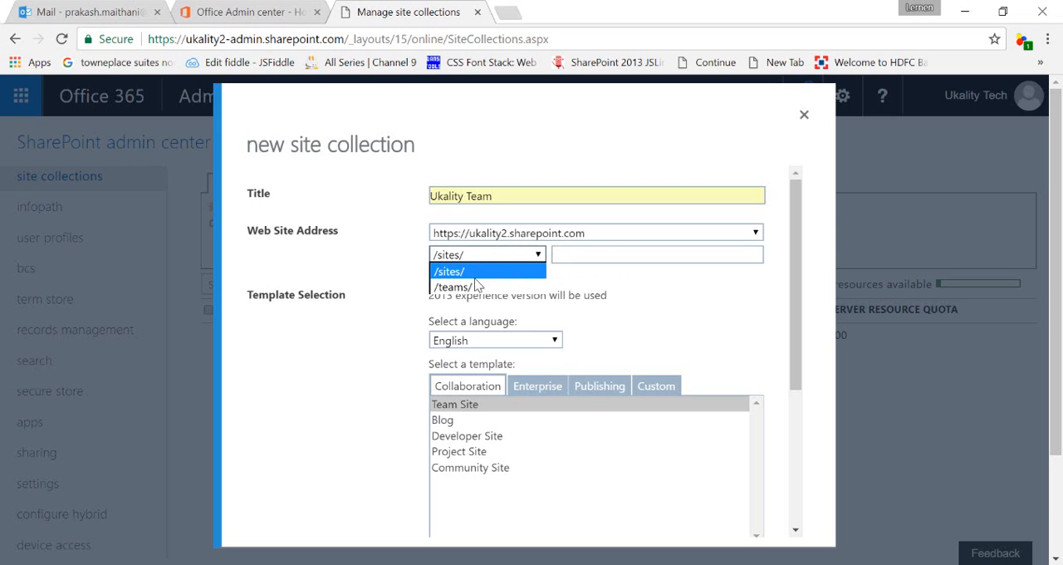
left_click(454, 287)
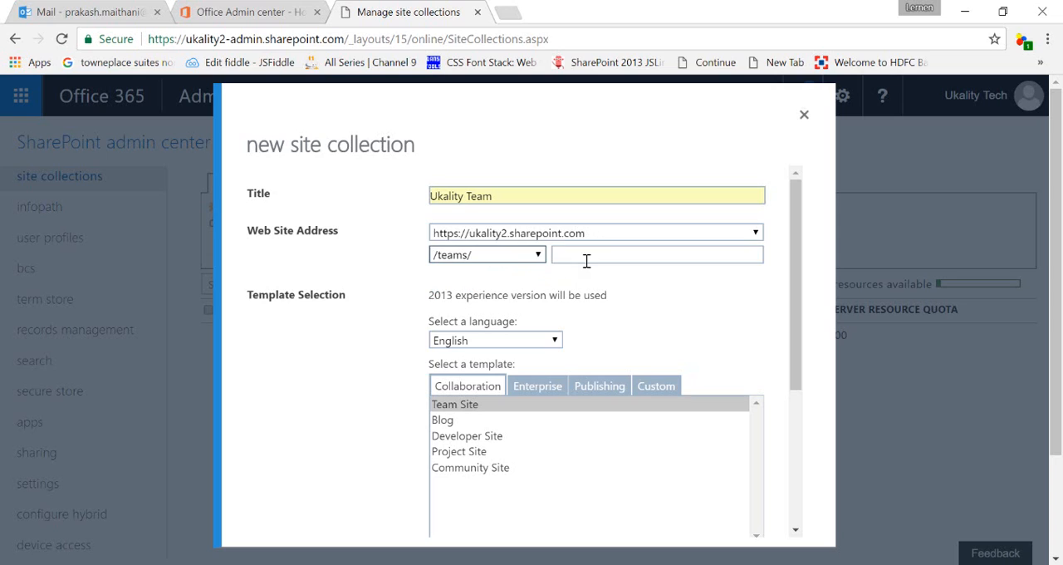
left_click(657, 255)
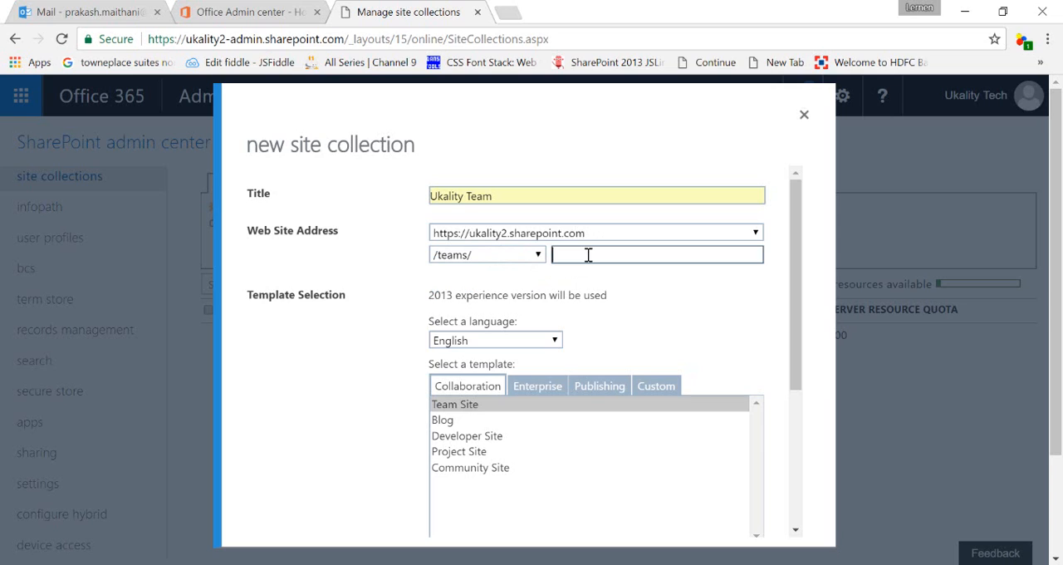
type("intra")
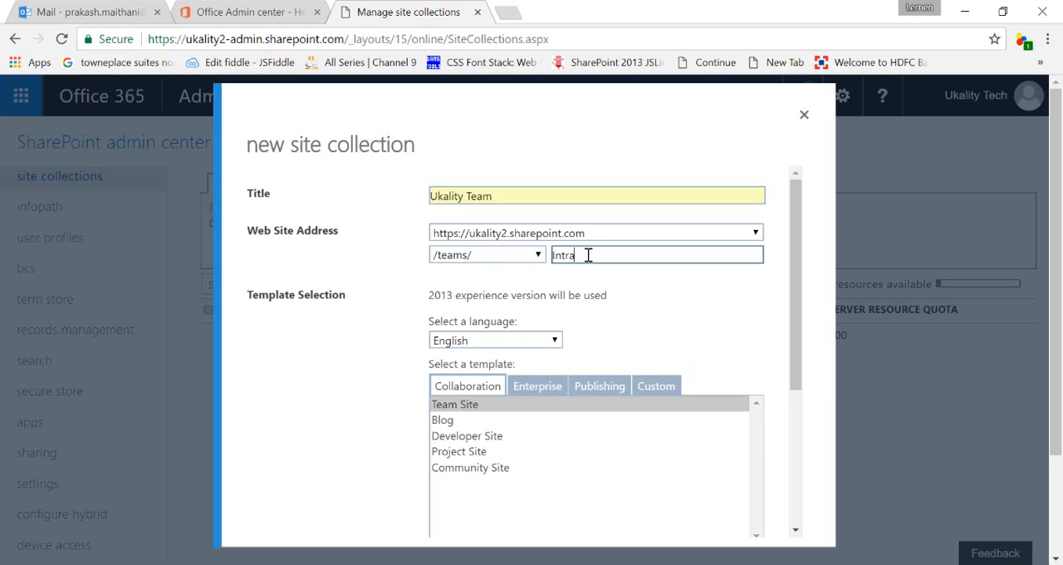
type("net")
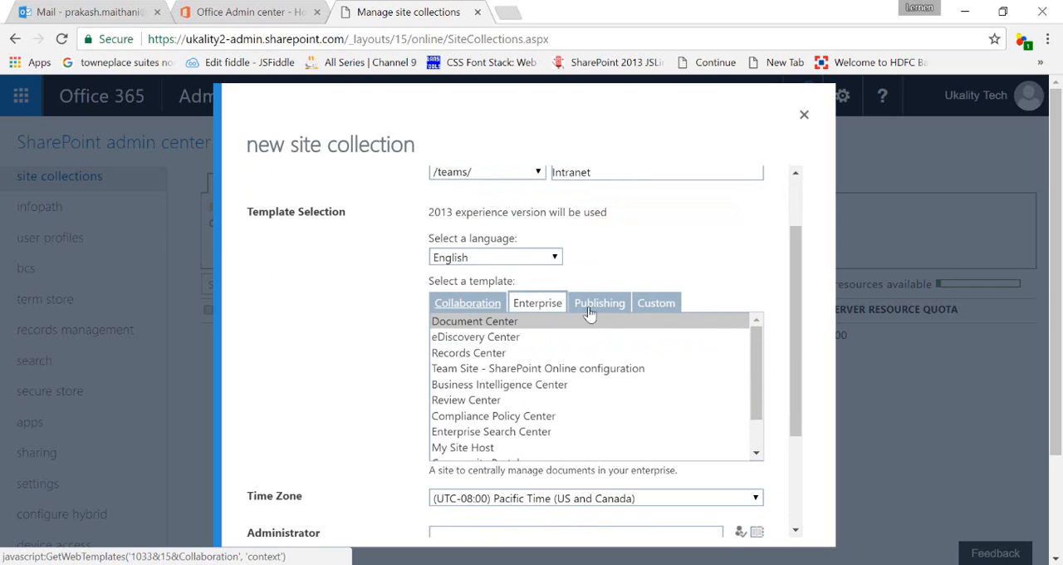
Submit the form with the Team Site template and hit the required Administrator error
left_click(467, 302)
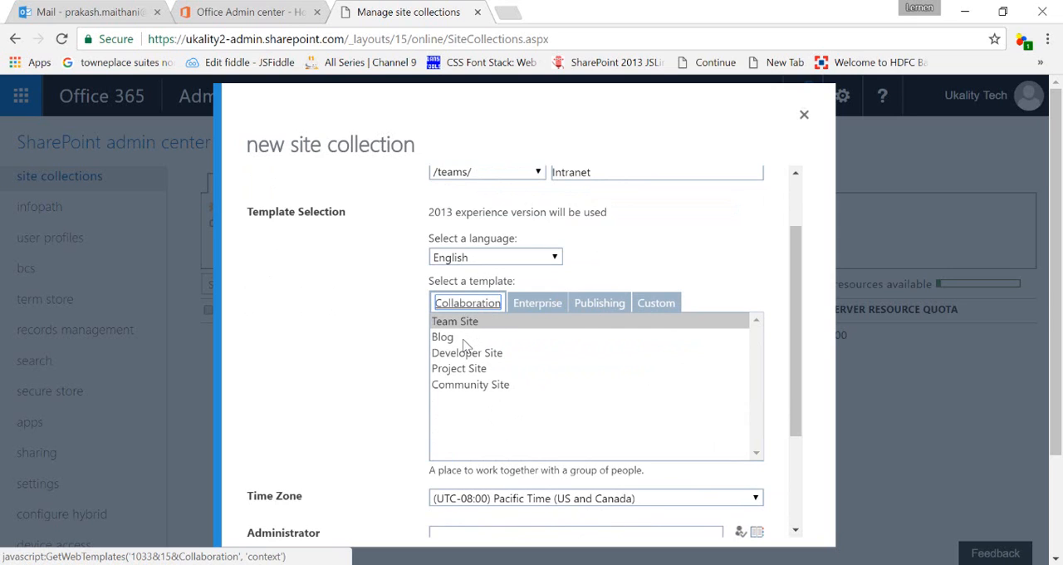
mouse_move(494, 351)
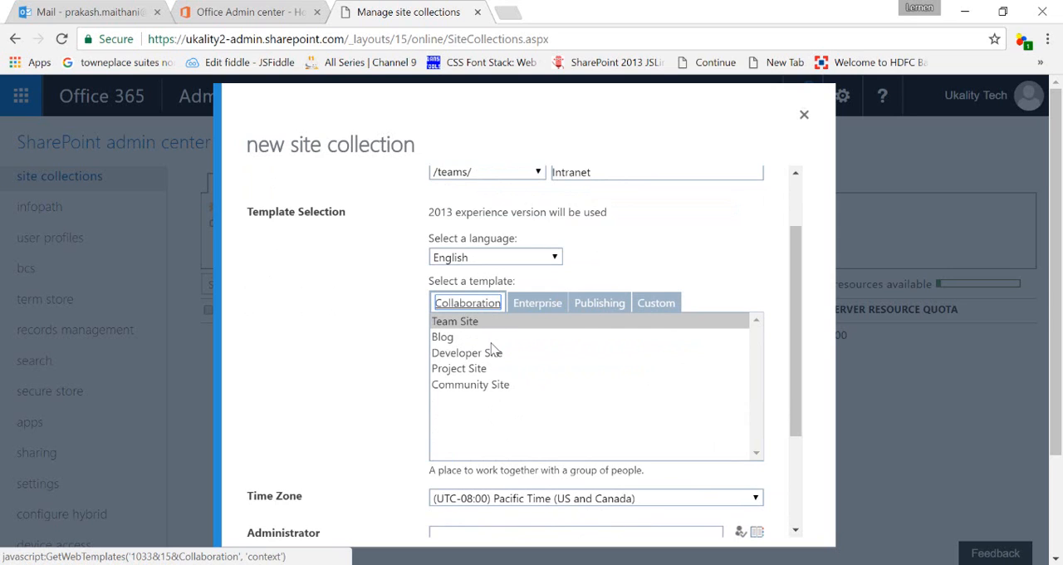
mouse_move(463, 323)
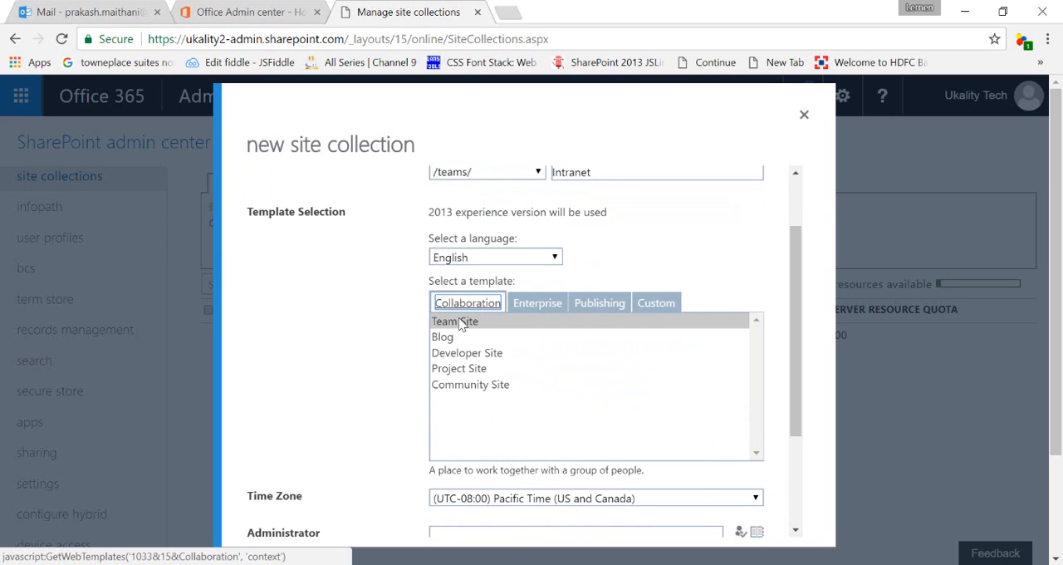
scroll("down", 3)
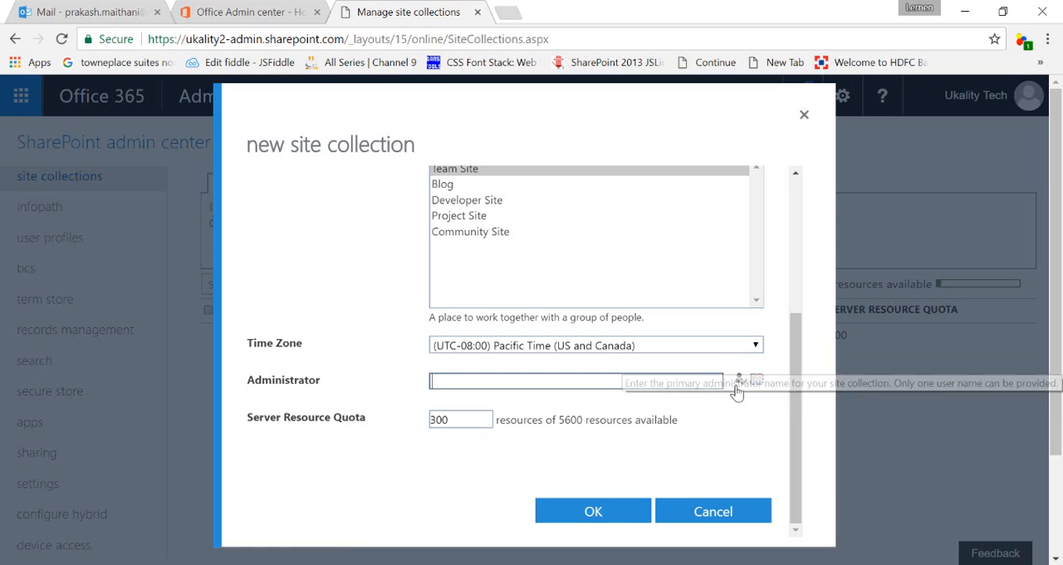
mouse_move(633, 402)
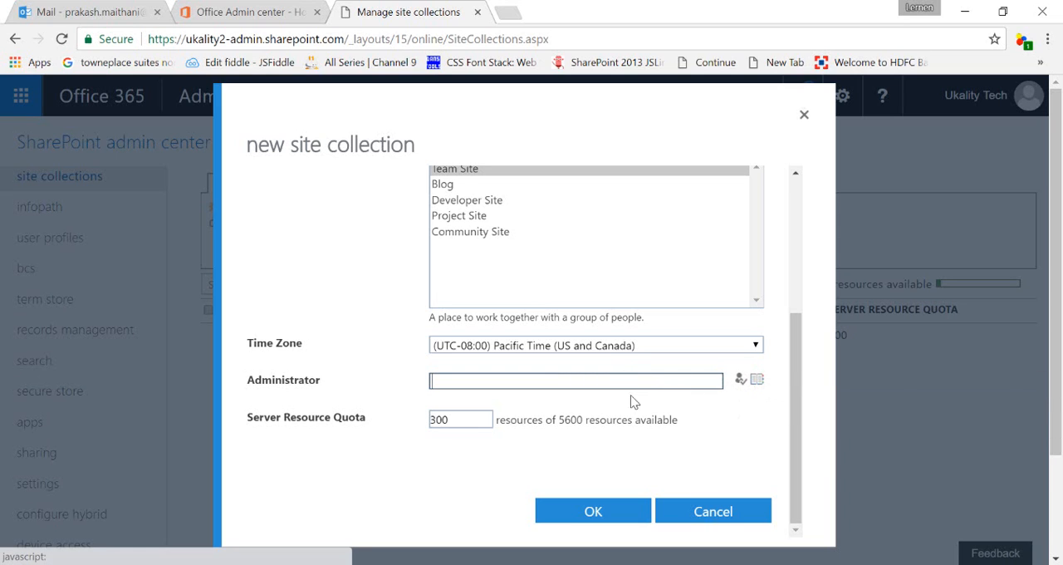
left_click(593, 511)
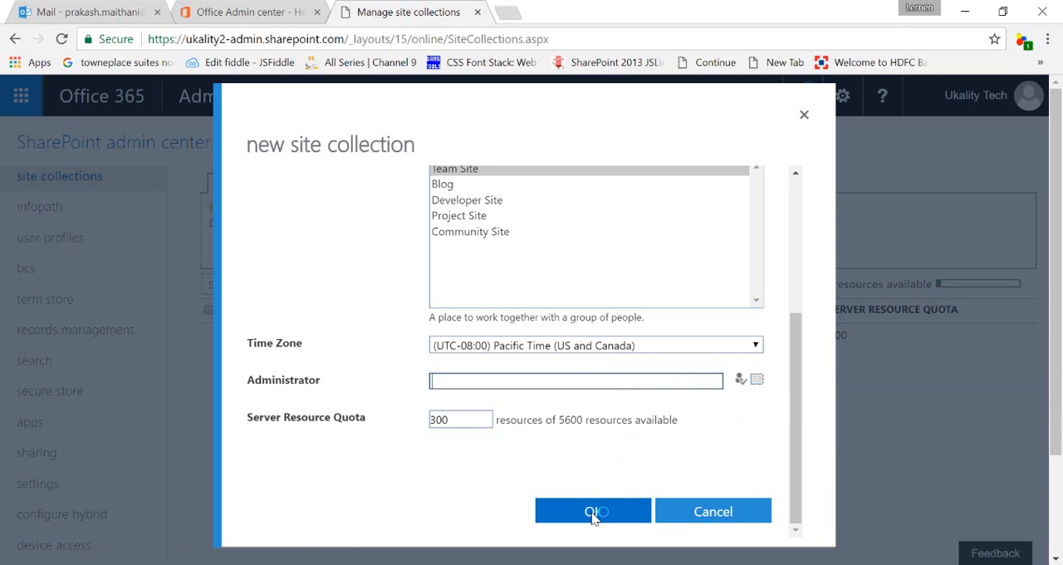
left_click(594, 511)
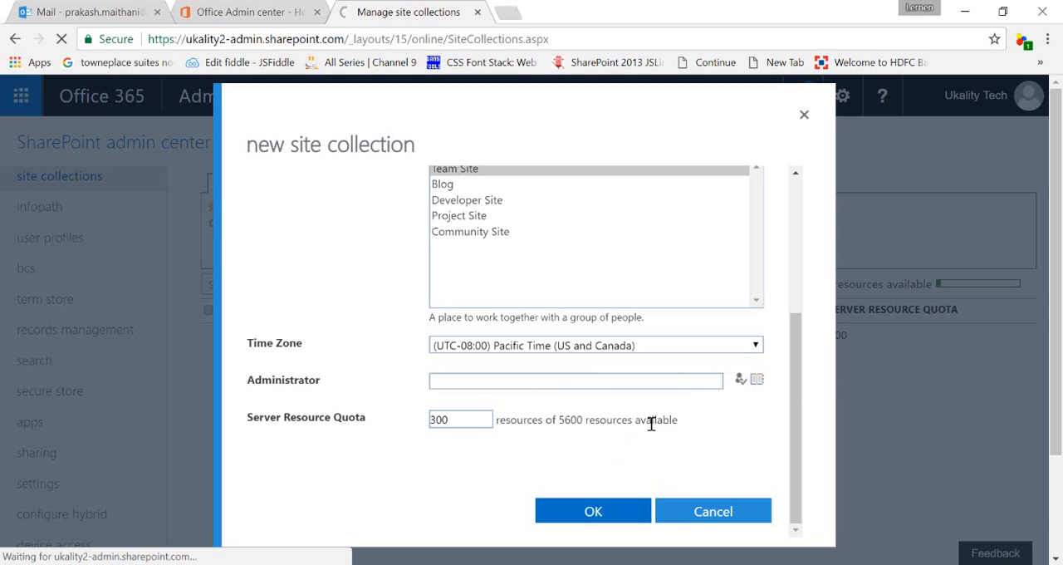
left_click(593, 511)
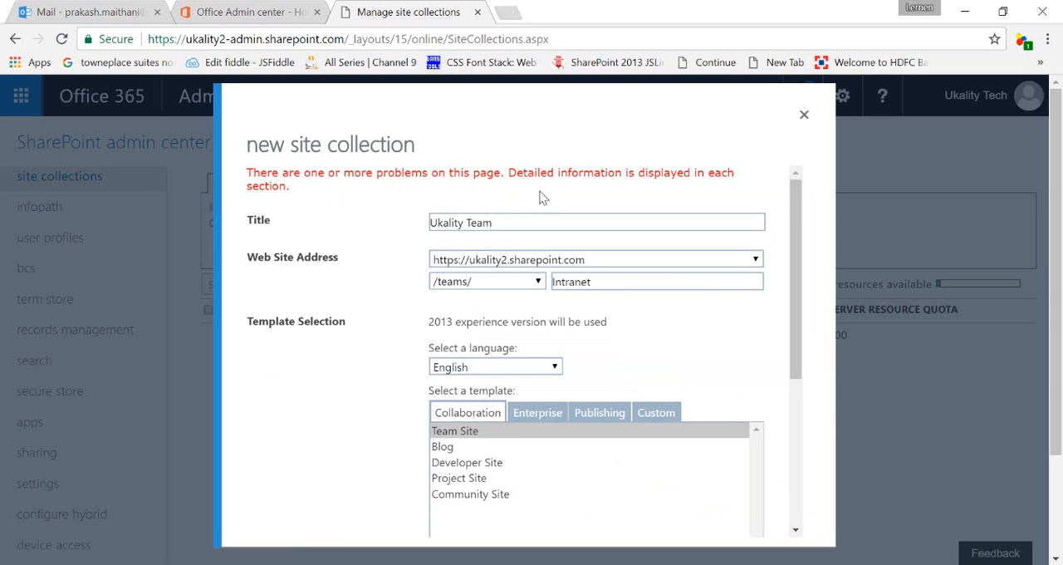
scroll("down", 3)
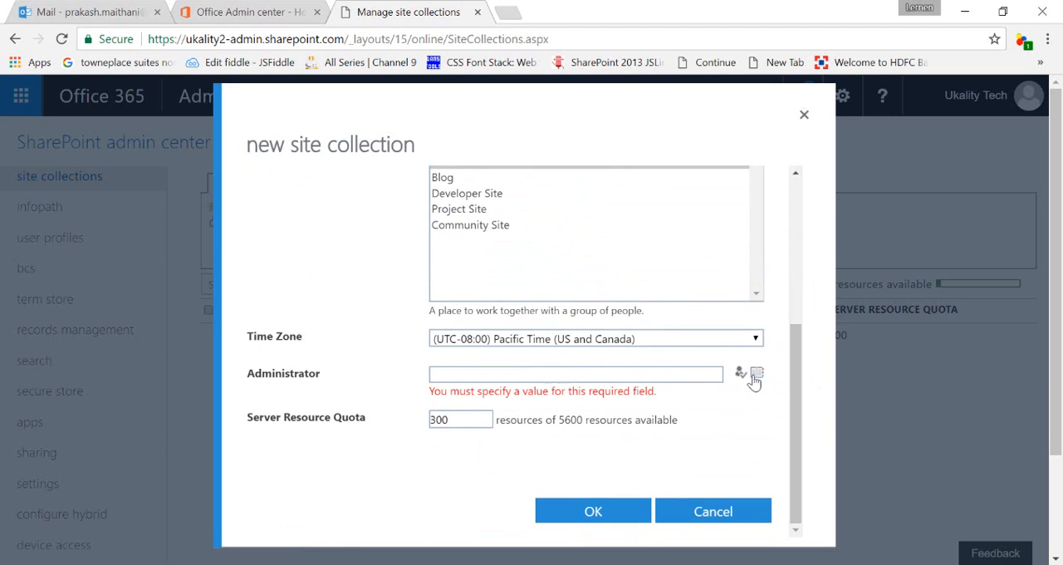
Pick Ukality Tech as administrator via the people picker and submit the site collection
left_click(755, 373)
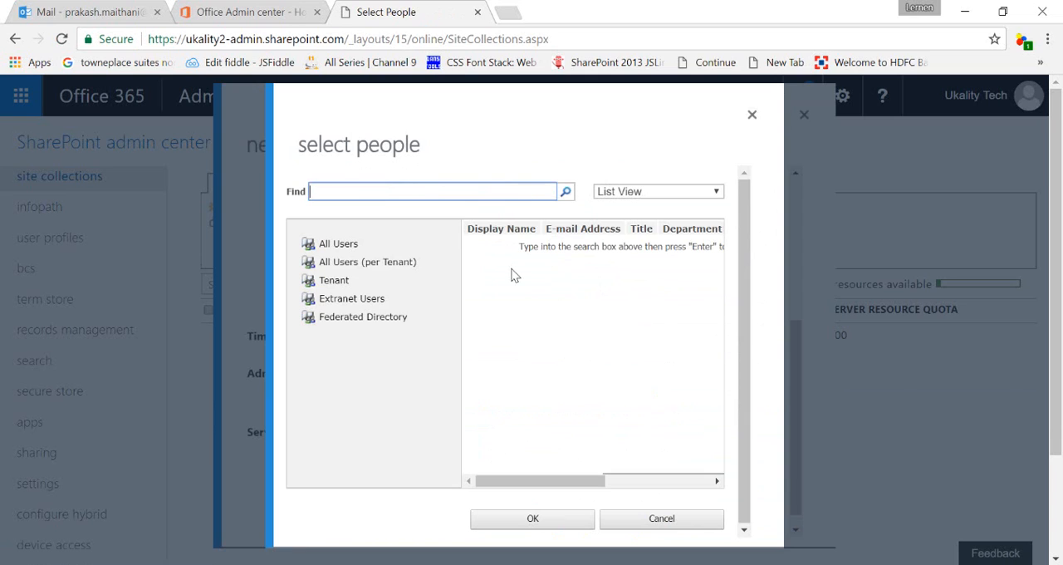
type("ukality")
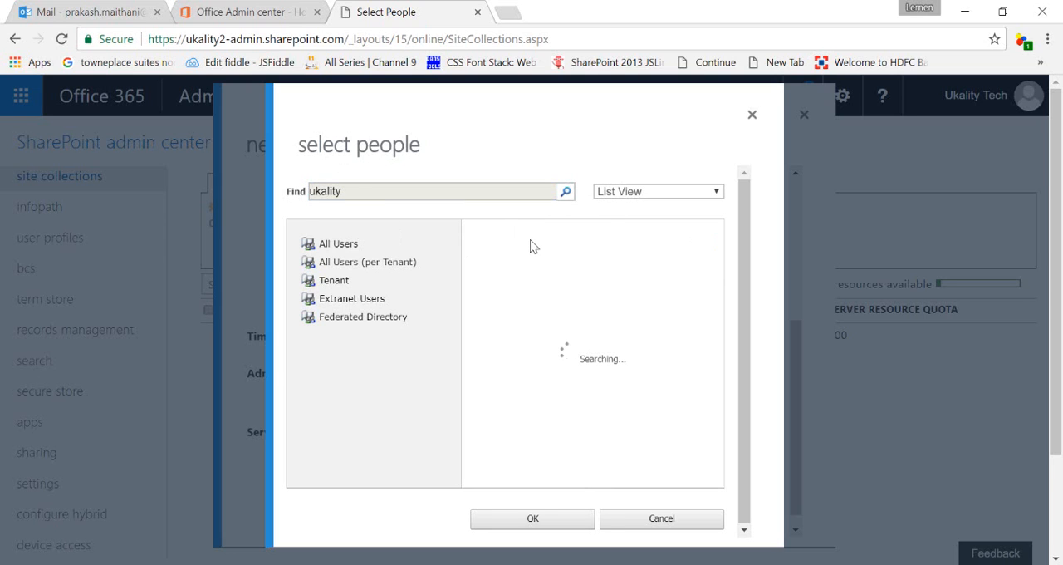
left_click(566, 191)
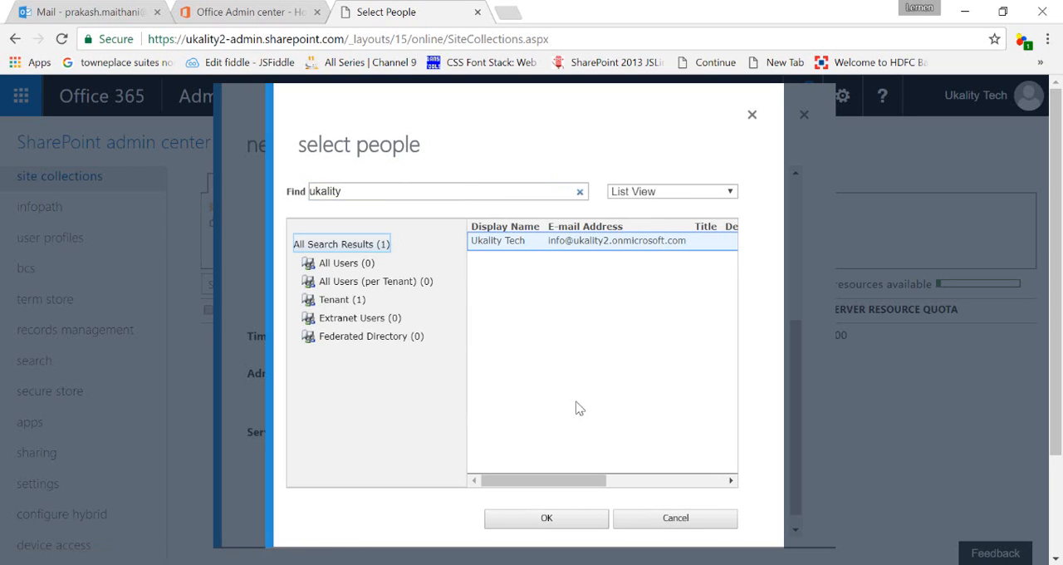
left_click(547, 518)
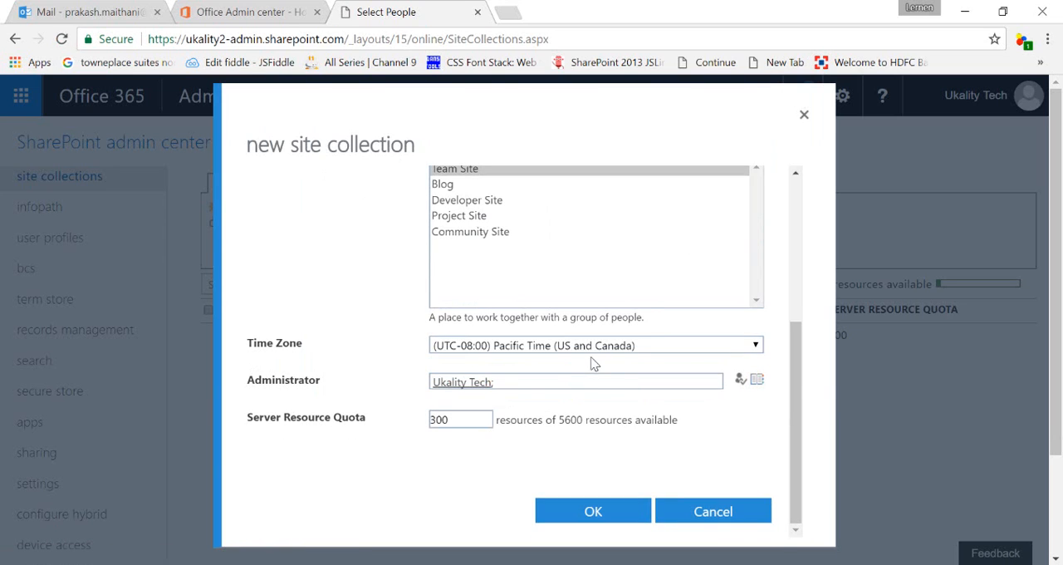
mouse_move(621, 461)
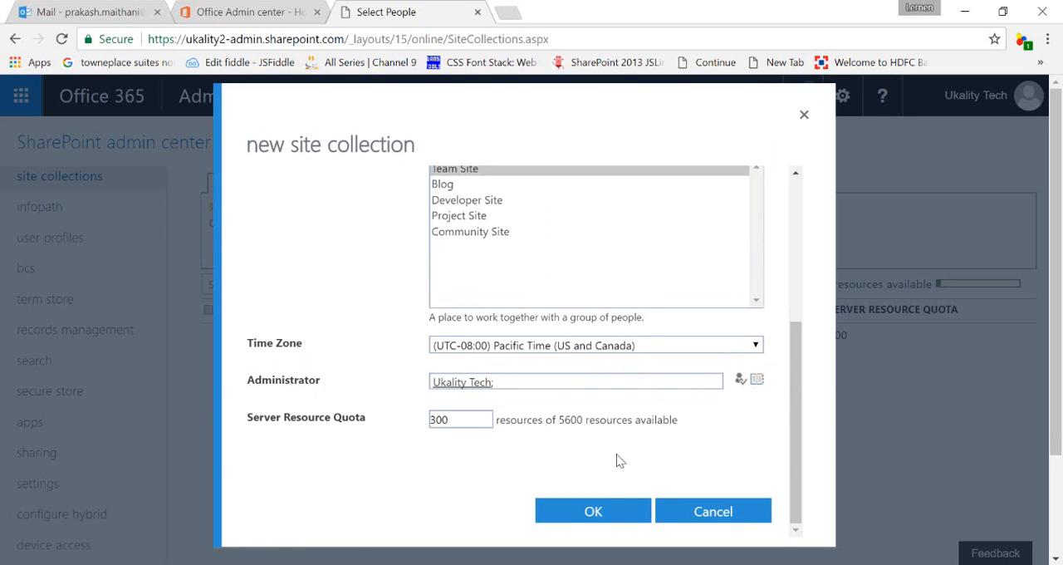
left_click(593, 511)
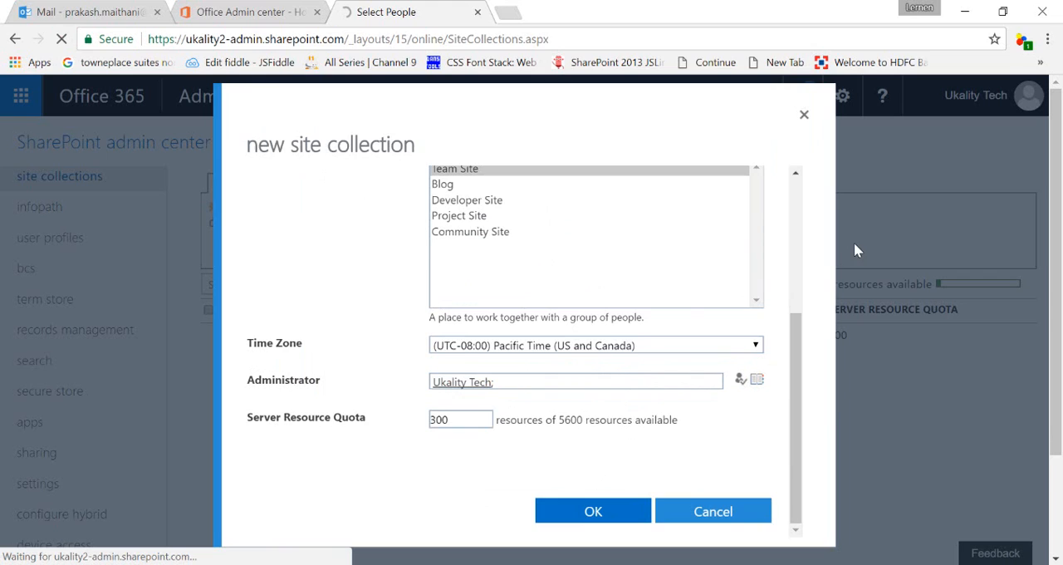
mouse_move(737, 99)
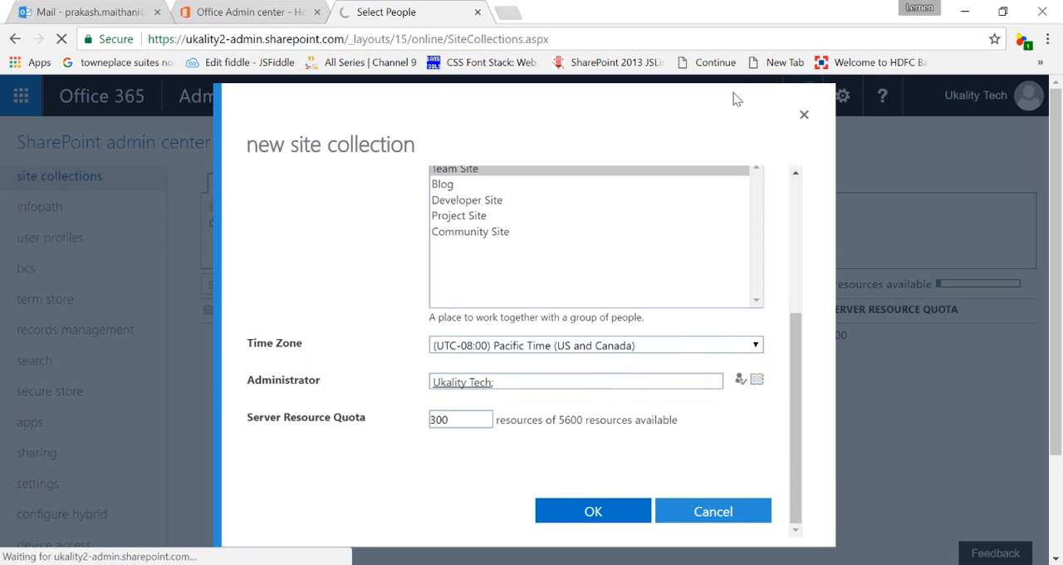
left_click(594, 511)
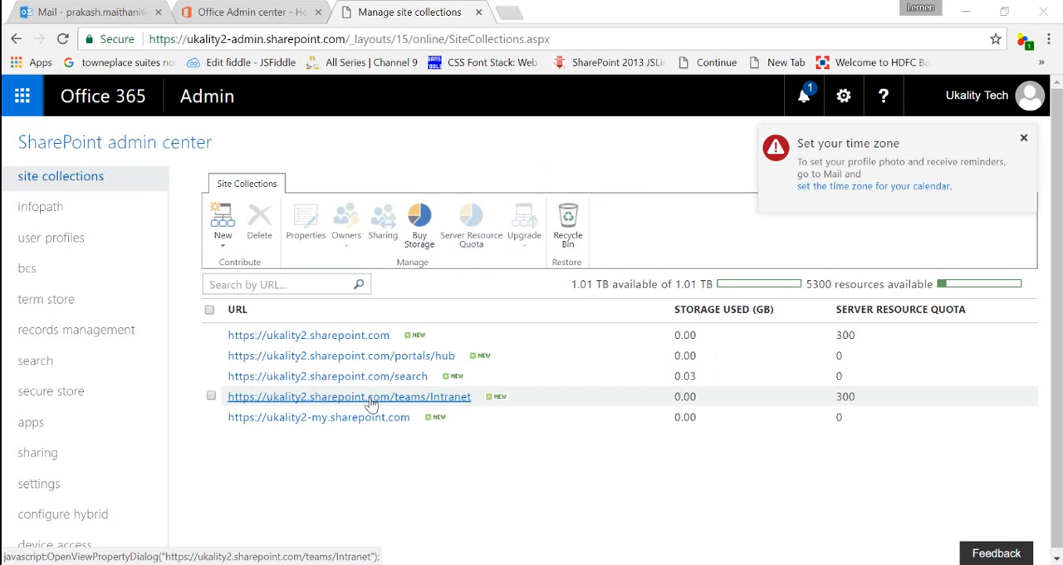
Check the /teams/Intranet site collection's properties and open its Ukality Team home page
left_click(349, 397)
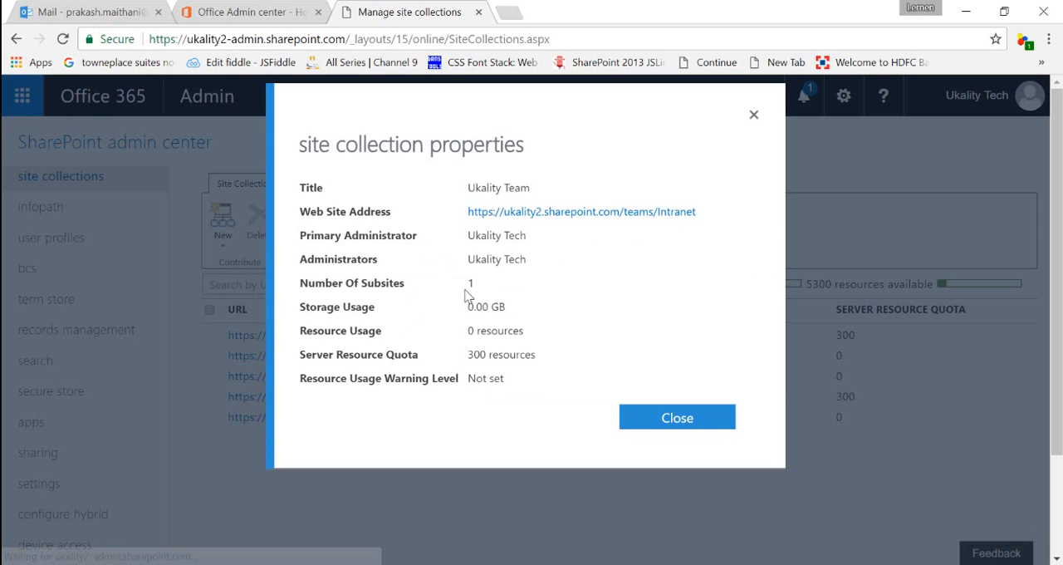
left_click(582, 211)
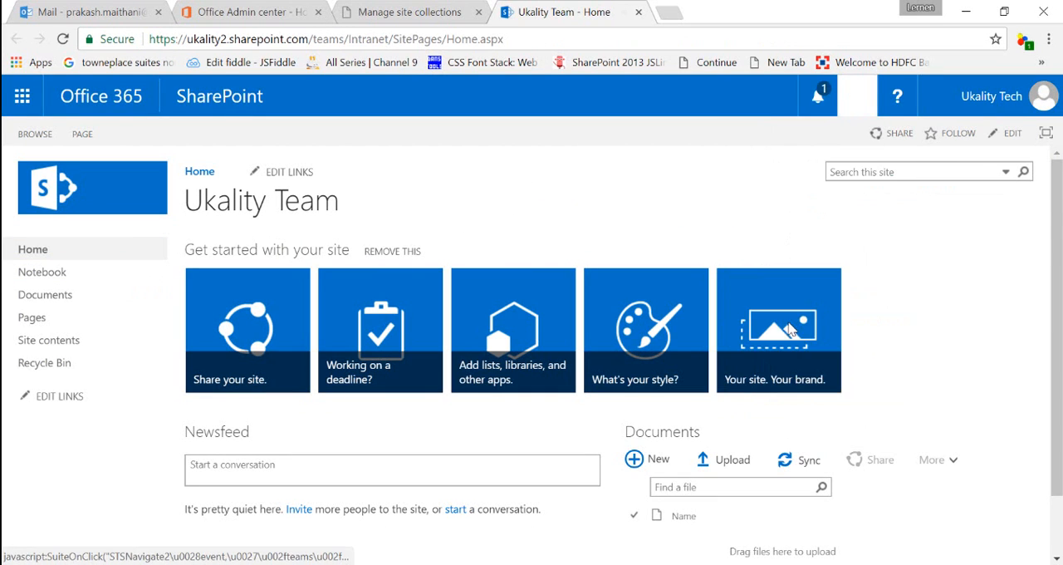
Show the Ukality Team Site contents (Documents, Site Assets, Site Pages) and browse the New menu
left_click(48, 340)
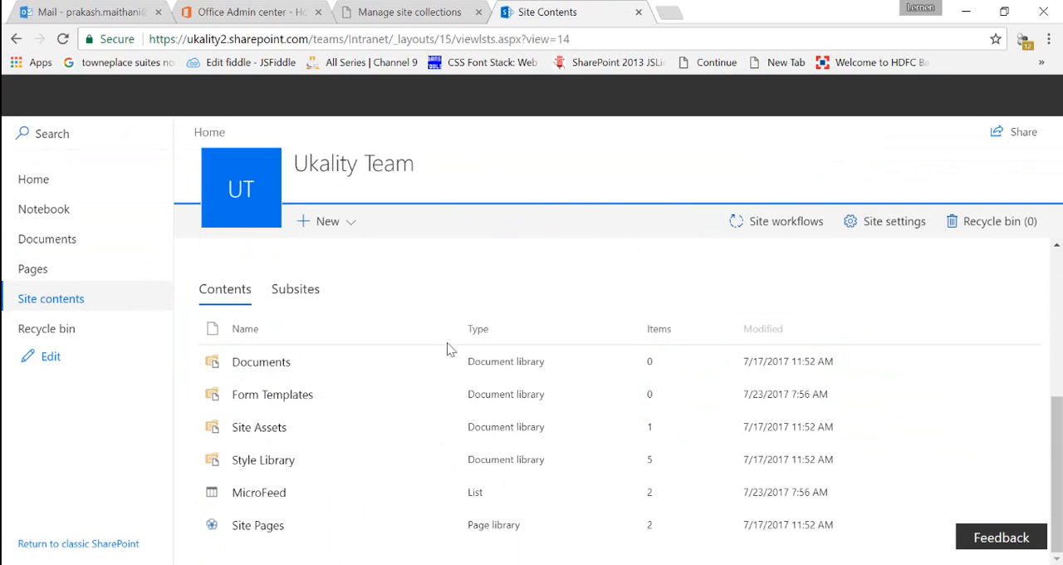
left_click(326, 221)
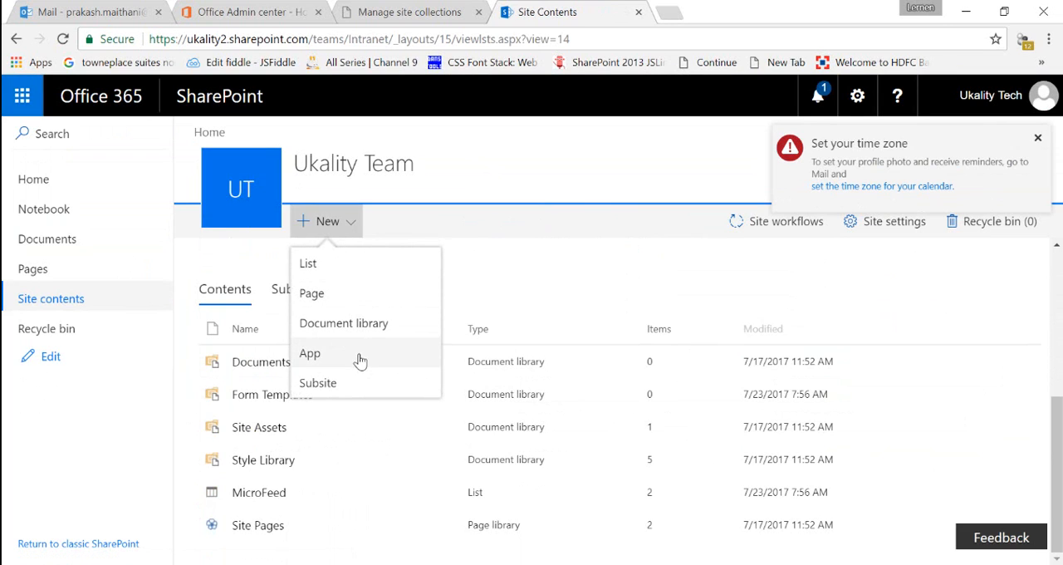
mouse_move(996, 182)
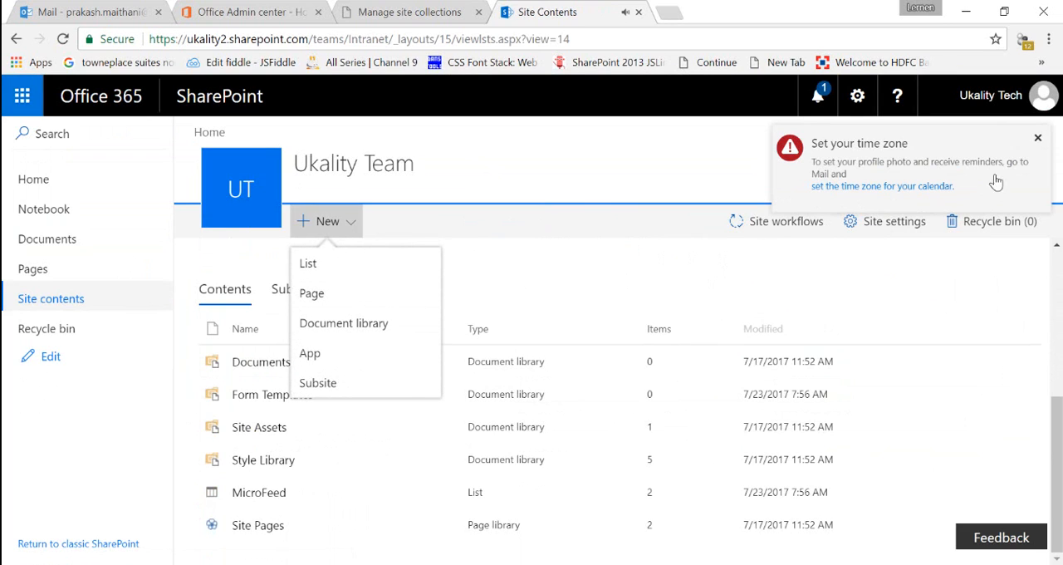
left_click(584, 290)
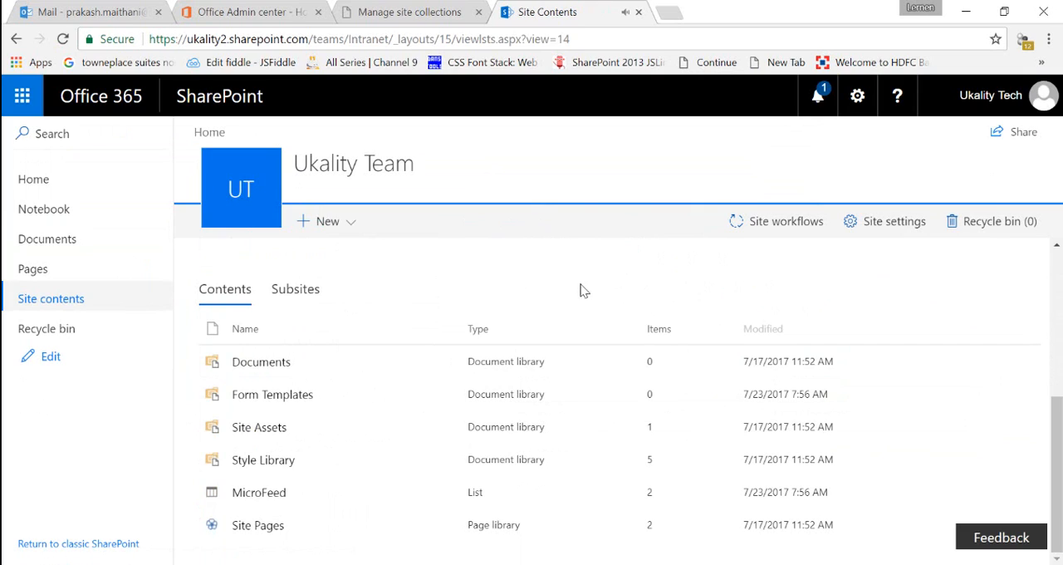